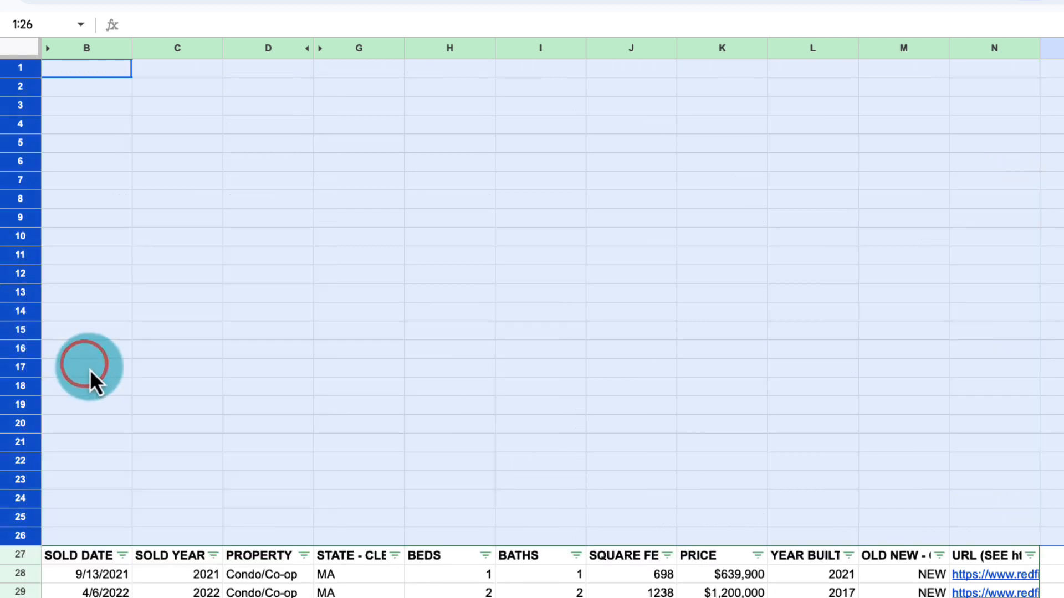
{"action": "mouse_move", "coordinate": [533, 145]}
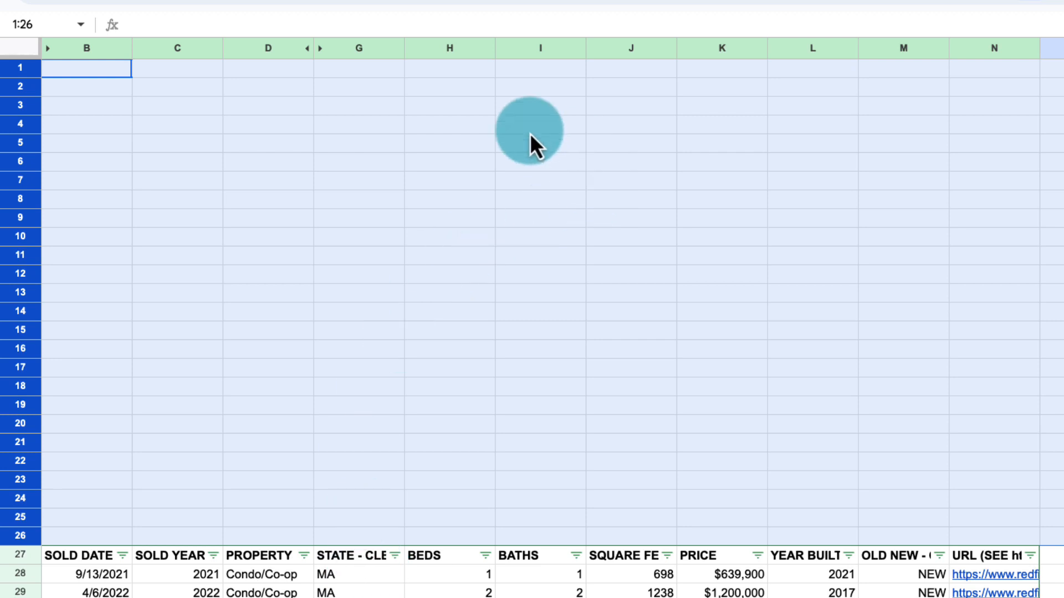
{"action": "mouse_move", "coordinate": [478, 254]}
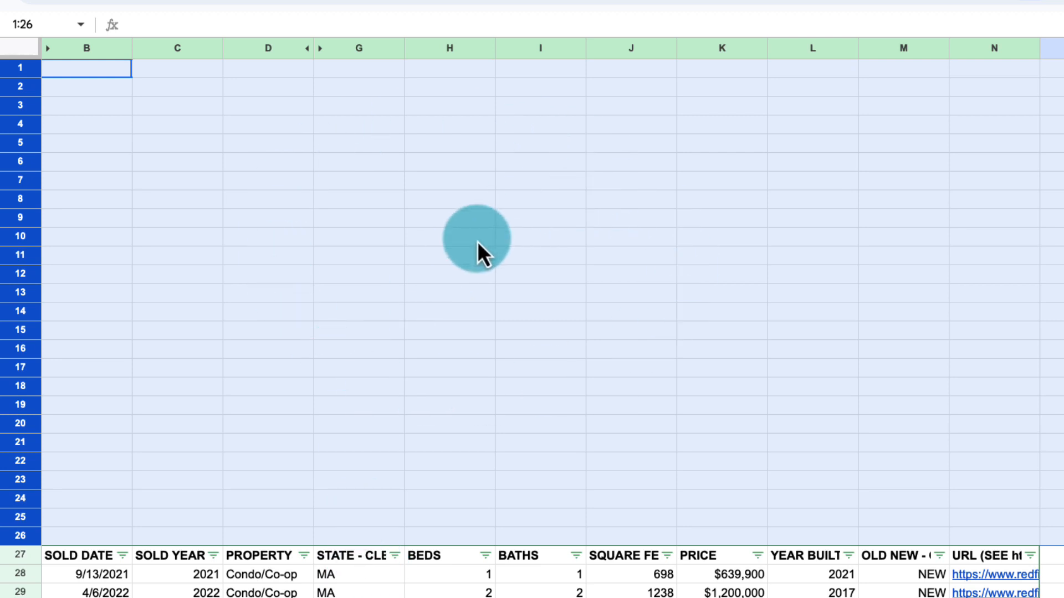
{"action": "mouse_move", "coordinate": [661, 142]}
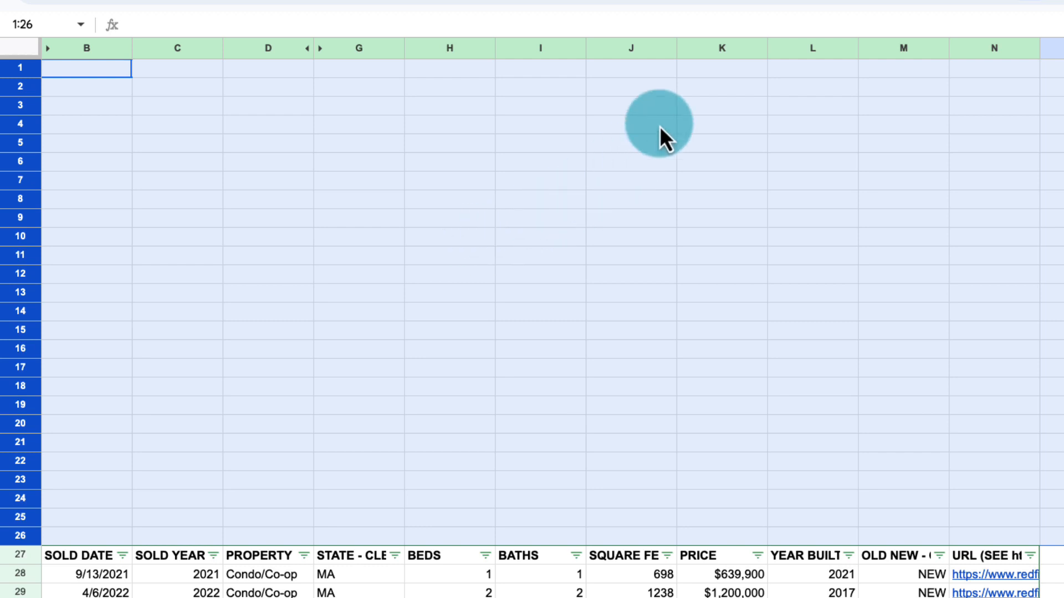
Step: Insert a histogram of PRICE (column K) and place it in the empty rows above the table
{"action": "left_click", "coordinate": [708, 48]}
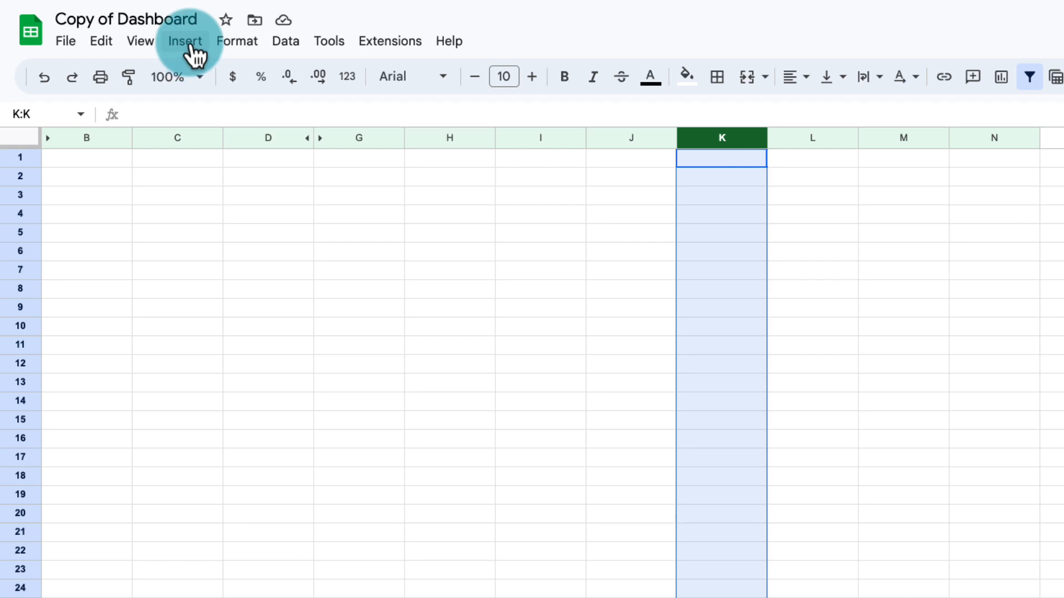
{"action": "mouse_move", "coordinate": [275, 220]}
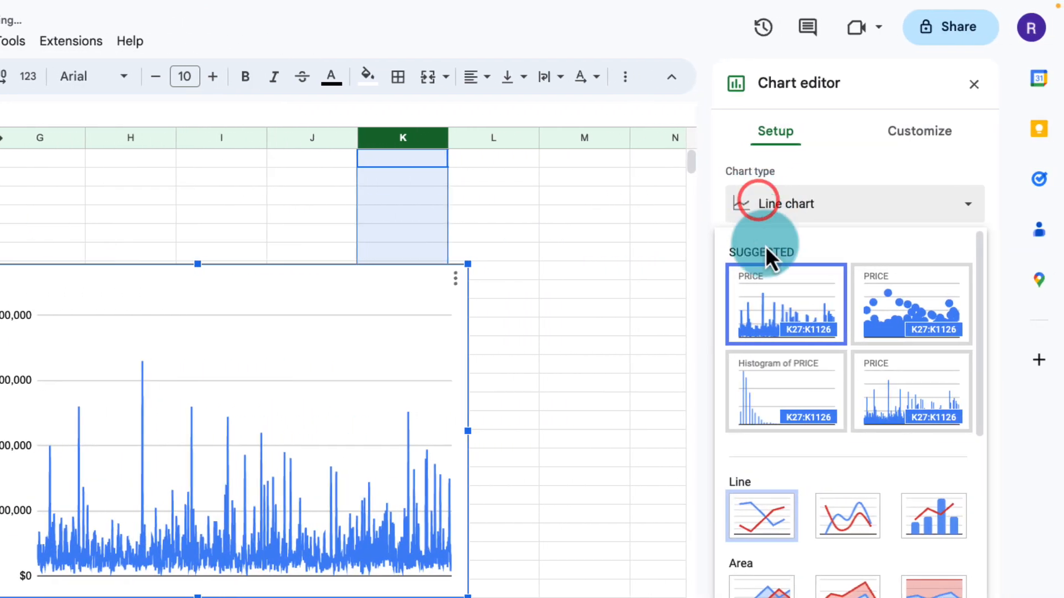
{"action": "left_click", "coordinate": [786, 390]}
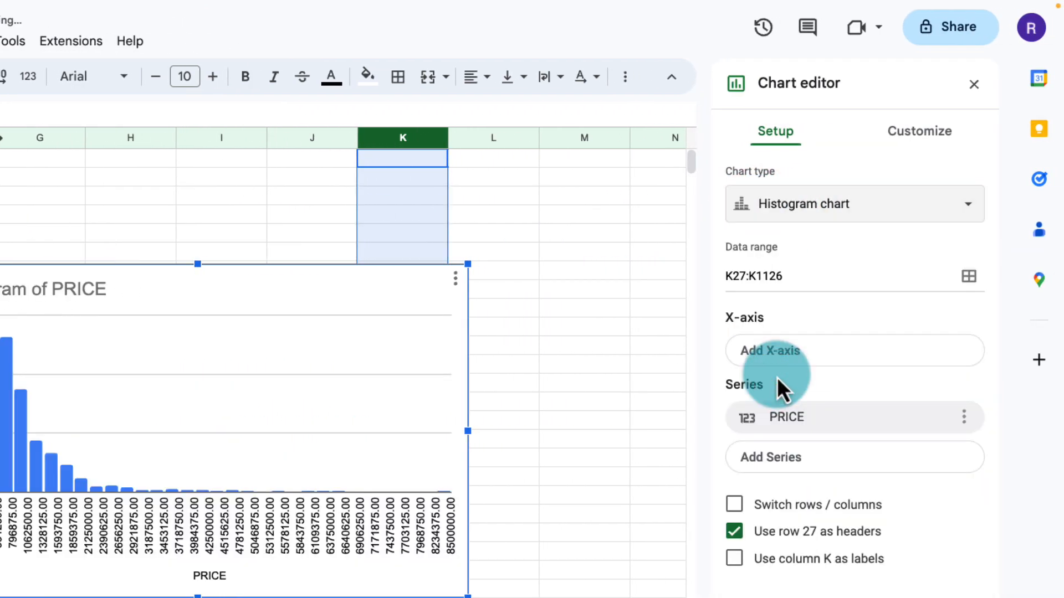
{"action": "mouse_move", "coordinate": [902, 178]}
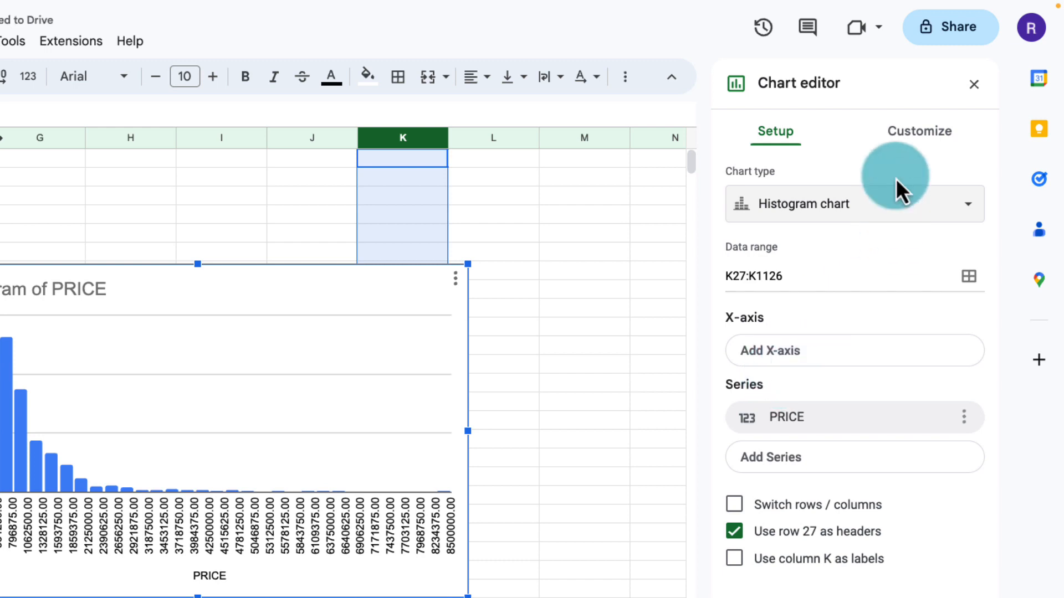
{"action": "left_click", "coordinate": [918, 130]}
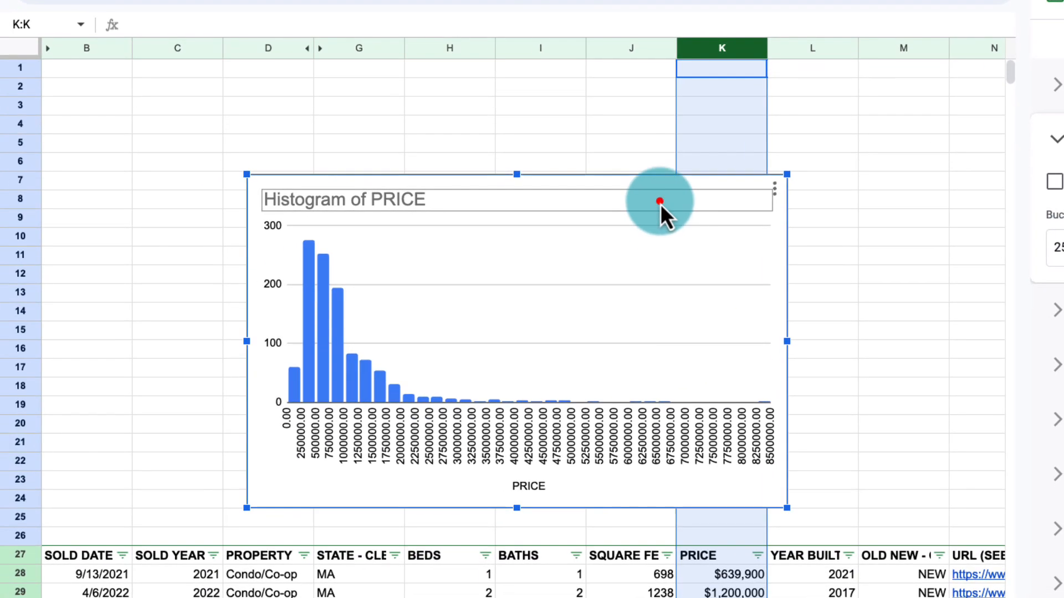
{"action": "left_click_drag", "start_coordinate": [661, 202], "coordinate": [435, 143]}
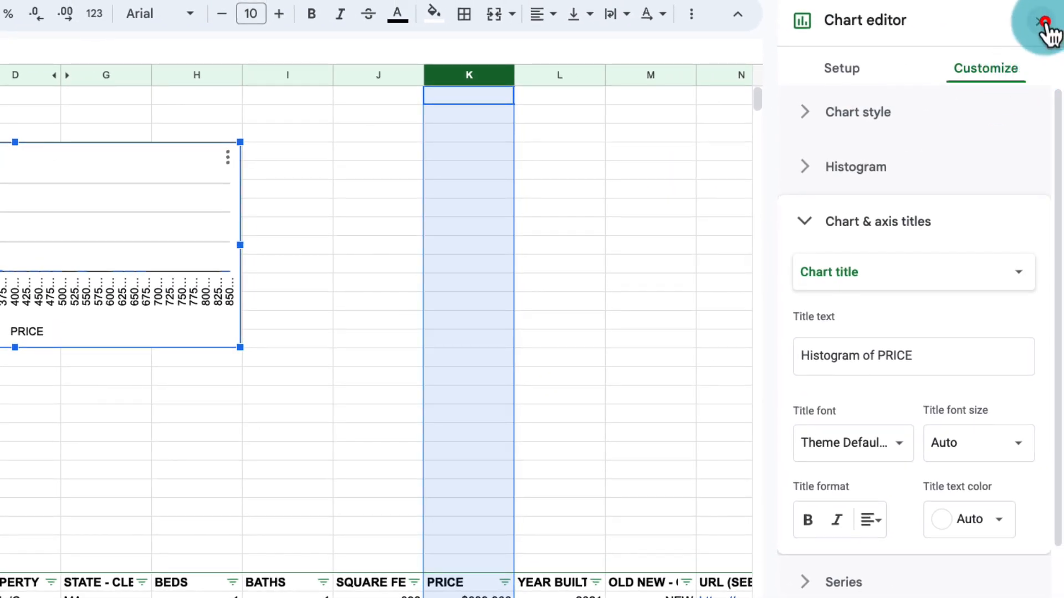
Step: Insert a PRICE scorecard beside the histogram, aggregated as Median ($700,000)
{"action": "left_click", "coordinate": [1040, 20]}
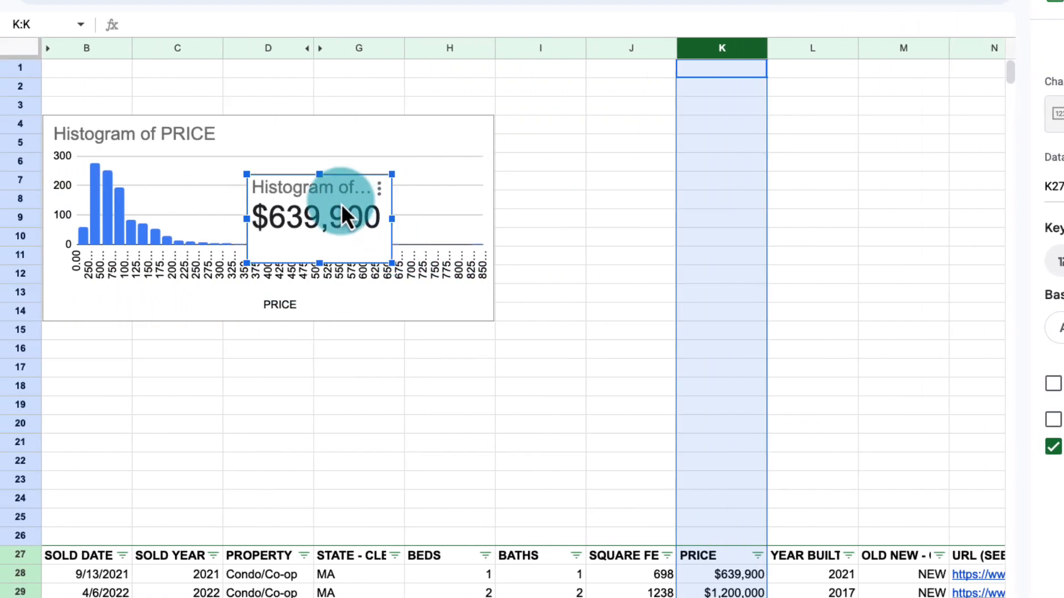
{"action": "left_click_drag", "start_coordinate": [346, 217], "coordinate": [371, 170]}
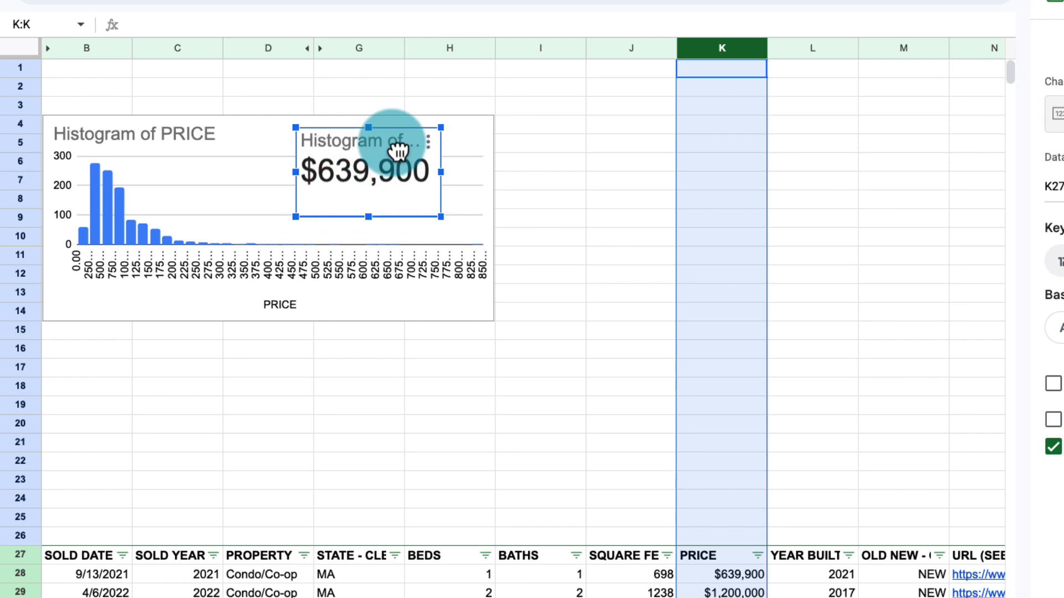
{"action": "mouse_move", "coordinate": [472, 234]}
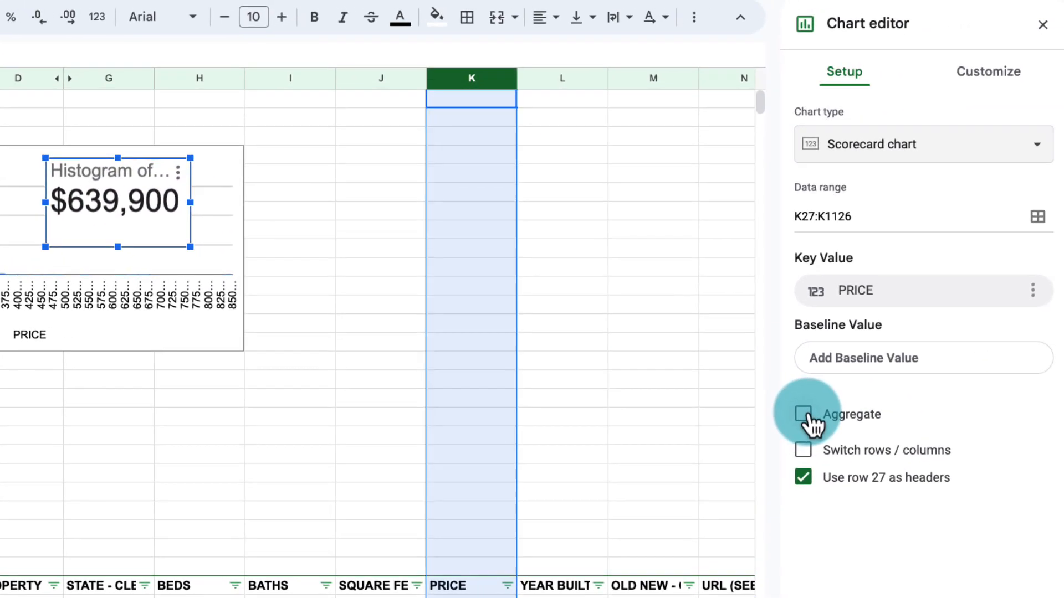
{"action": "left_click", "coordinate": [803, 414]}
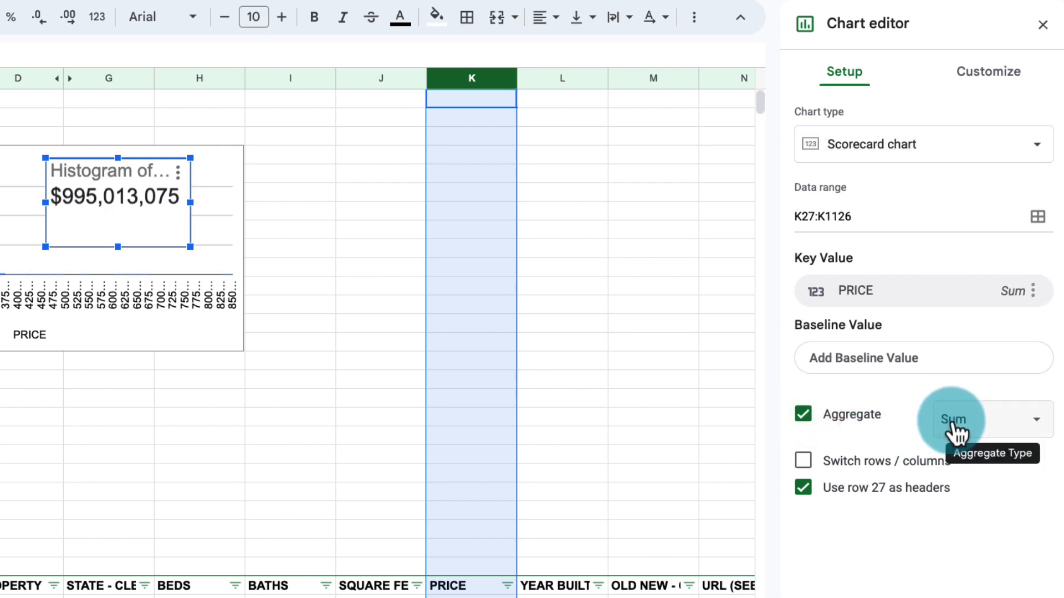
{"action": "left_click", "coordinate": [957, 420]}
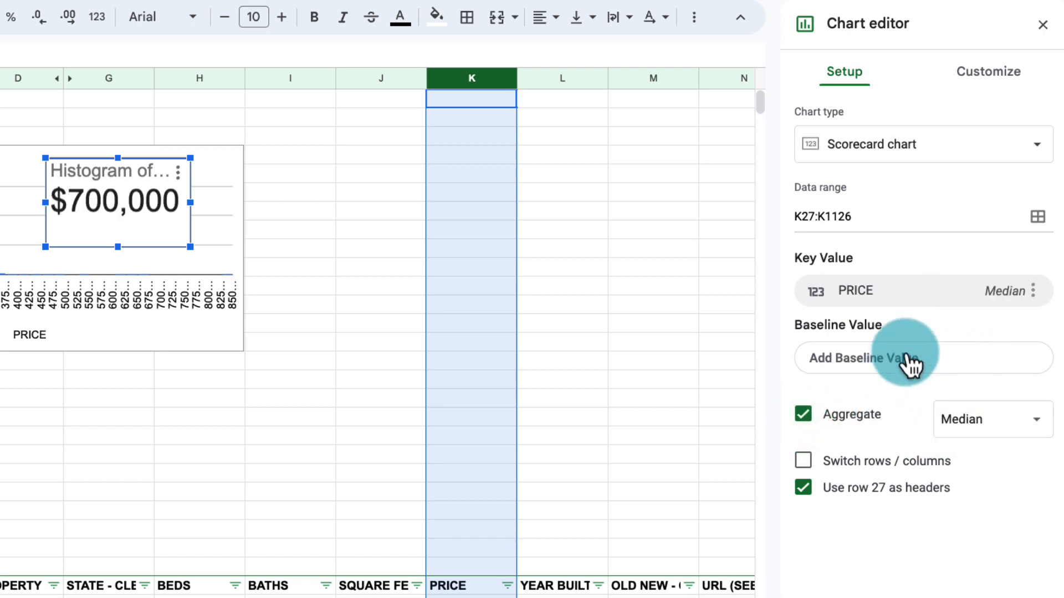
{"action": "left_click", "coordinate": [1040, 24]}
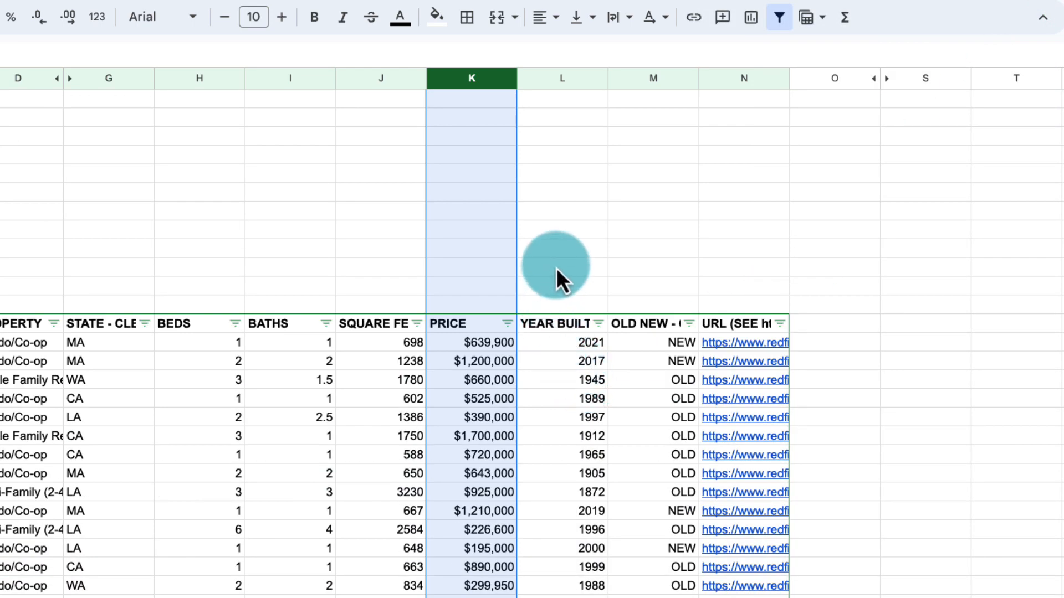
Step: Label cells Average and Median with =AVERAGE(K:K) and =MEDIAN(K:K) giving $914,534 and $700,000
{"action": "left_click", "coordinate": [561, 266]}
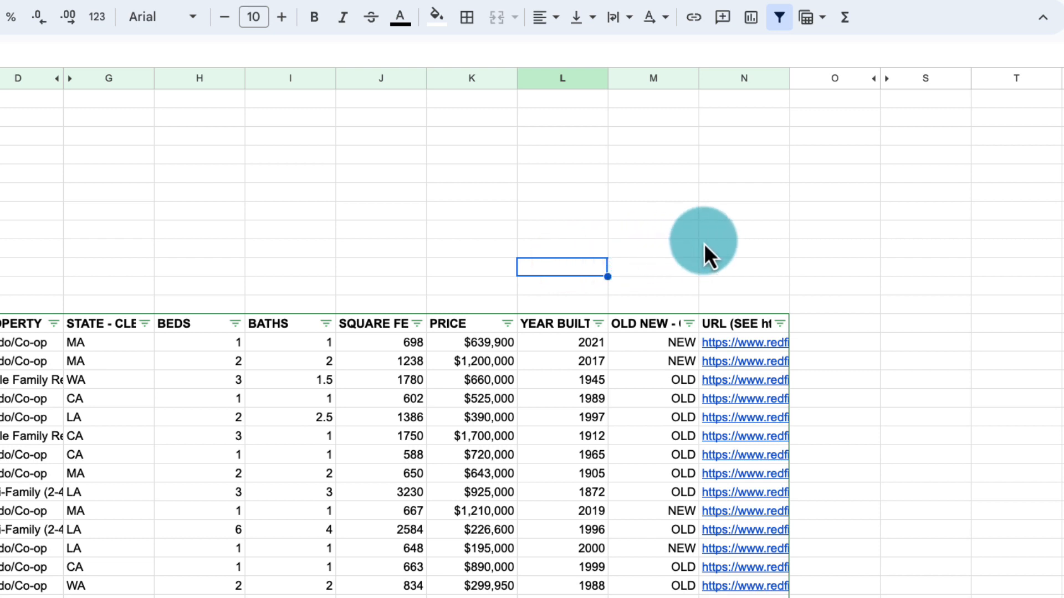
{"action": "type", "text": "A"}
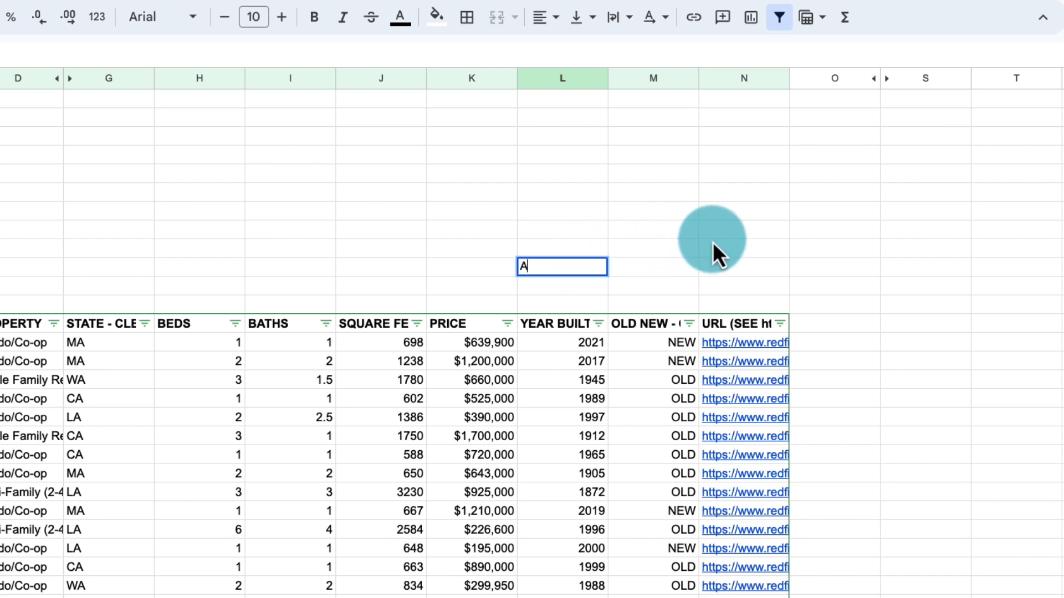
{"action": "type", "text": "Average"}
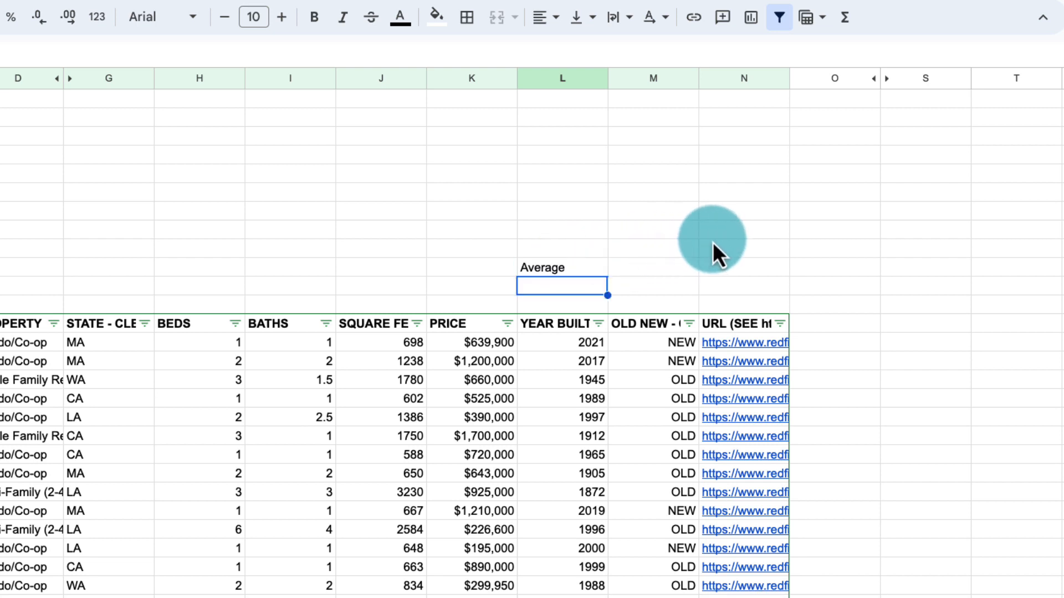
{"action": "type", "text": "Median"}
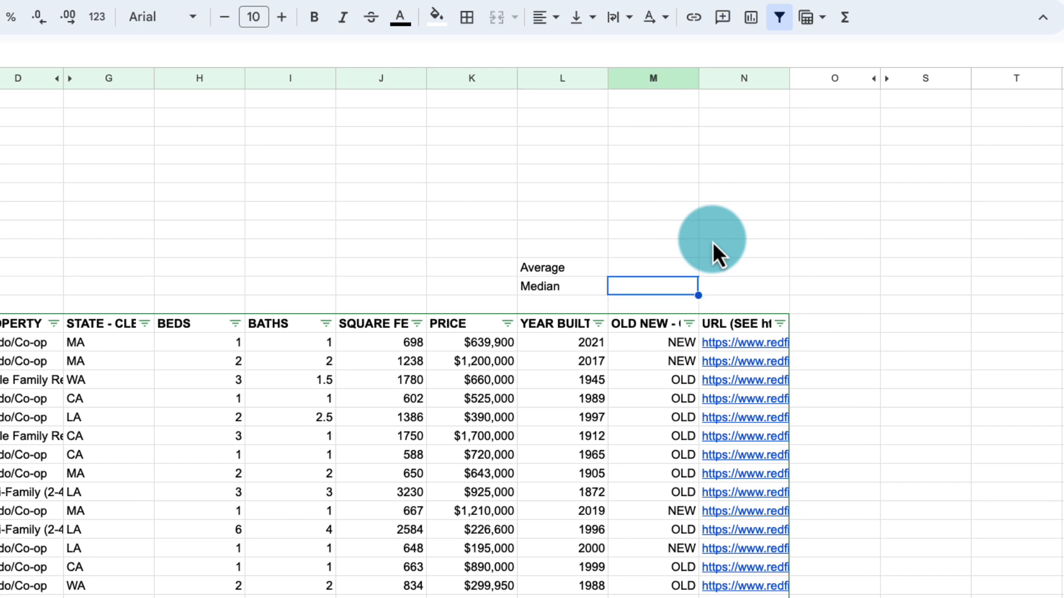
{"action": "type", "text": "=average"}
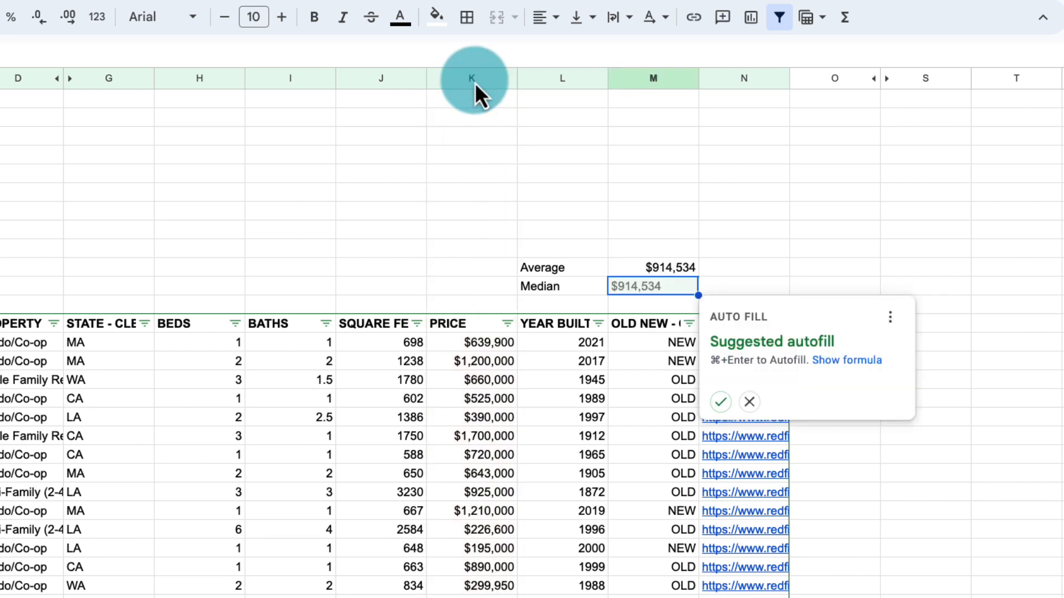
{"action": "type", "text": "=median("}
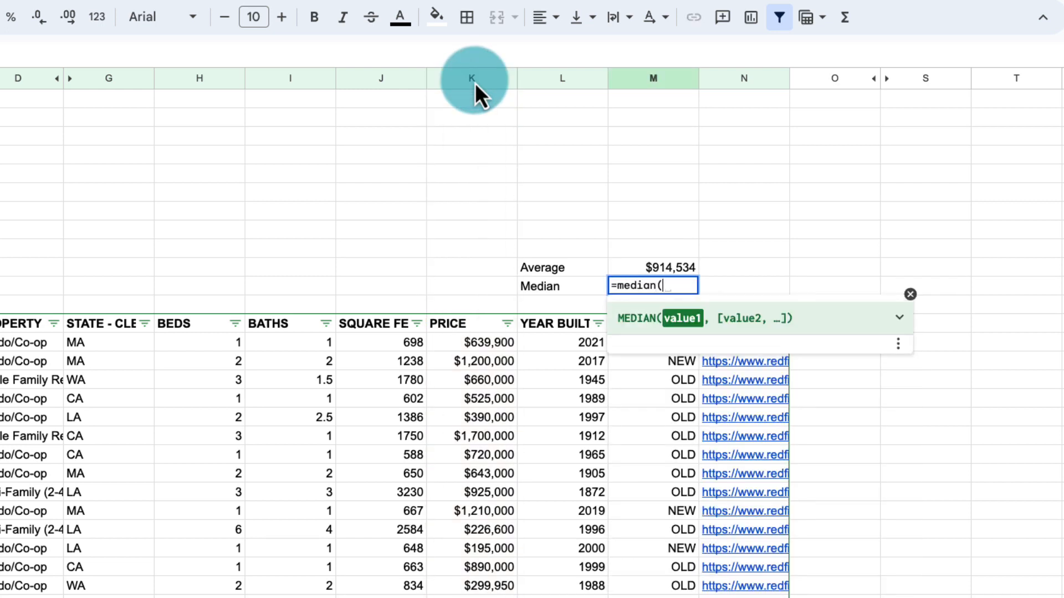
{"action": "left_click", "coordinate": [454, 77]}
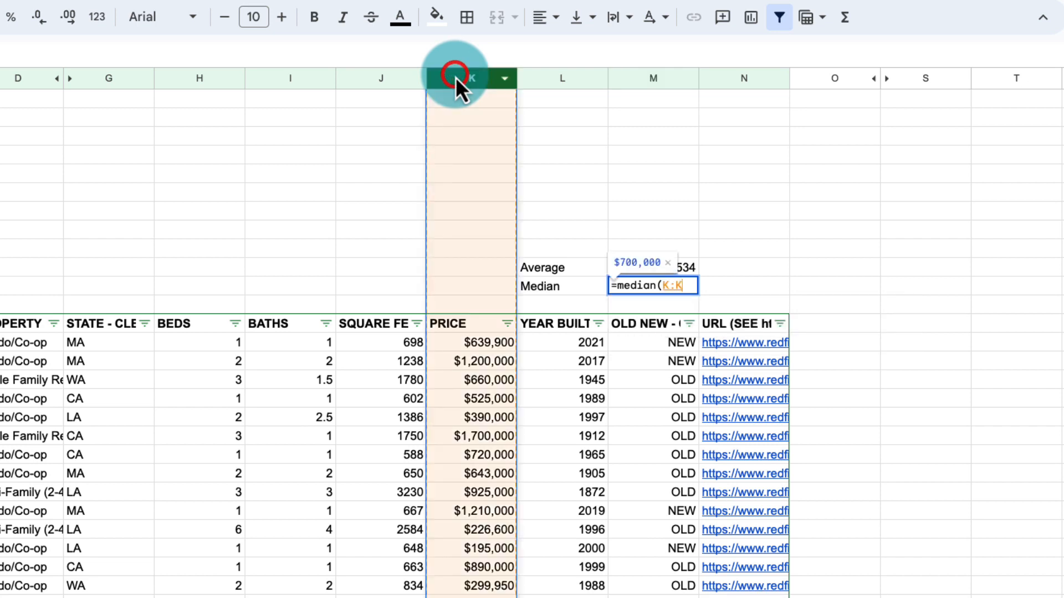
{"action": "key", "text": "Enter"}
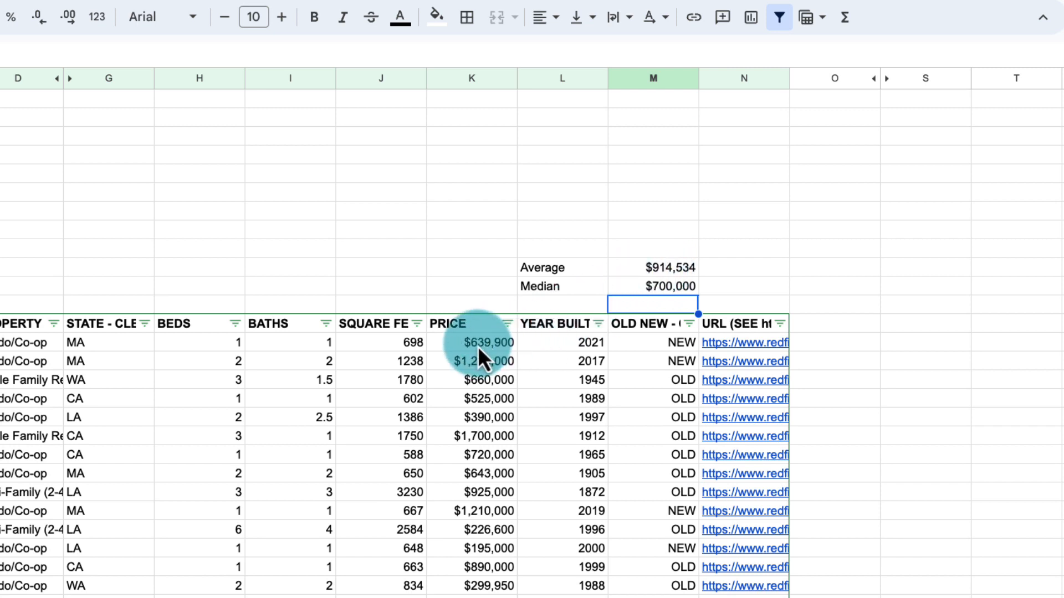
{"action": "left_click", "coordinate": [476, 342]}
{"action": "type", "text": "="}
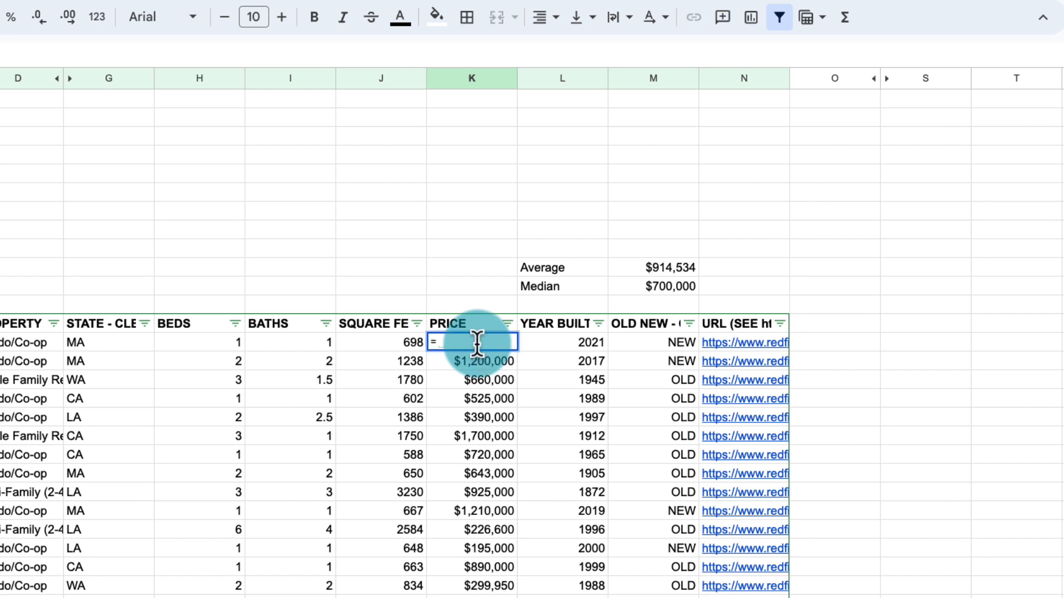
{"action": "type", "text": "10"}
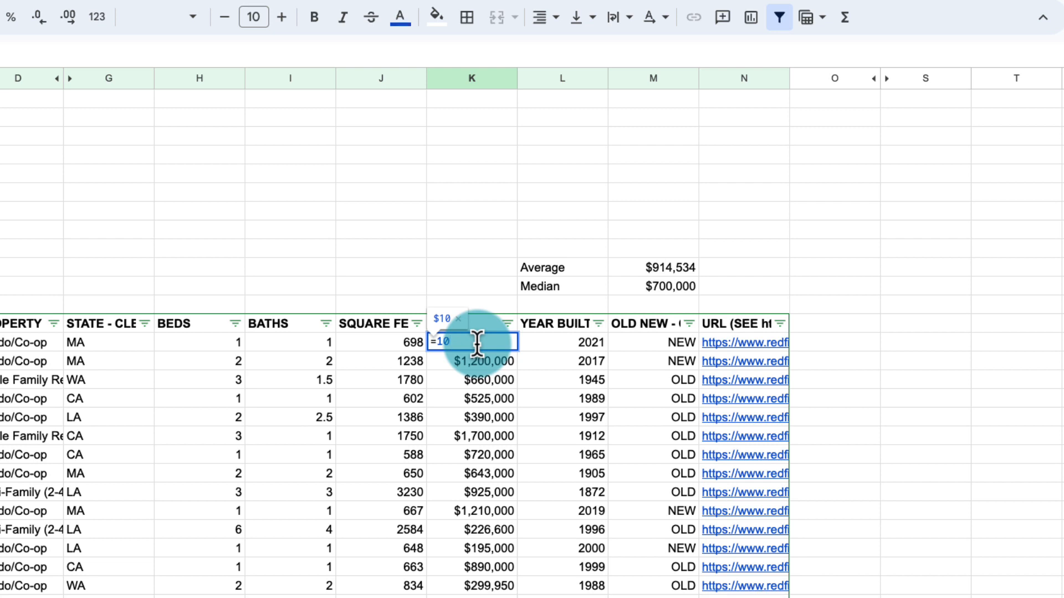
{"action": "key", "text": "Enter"}
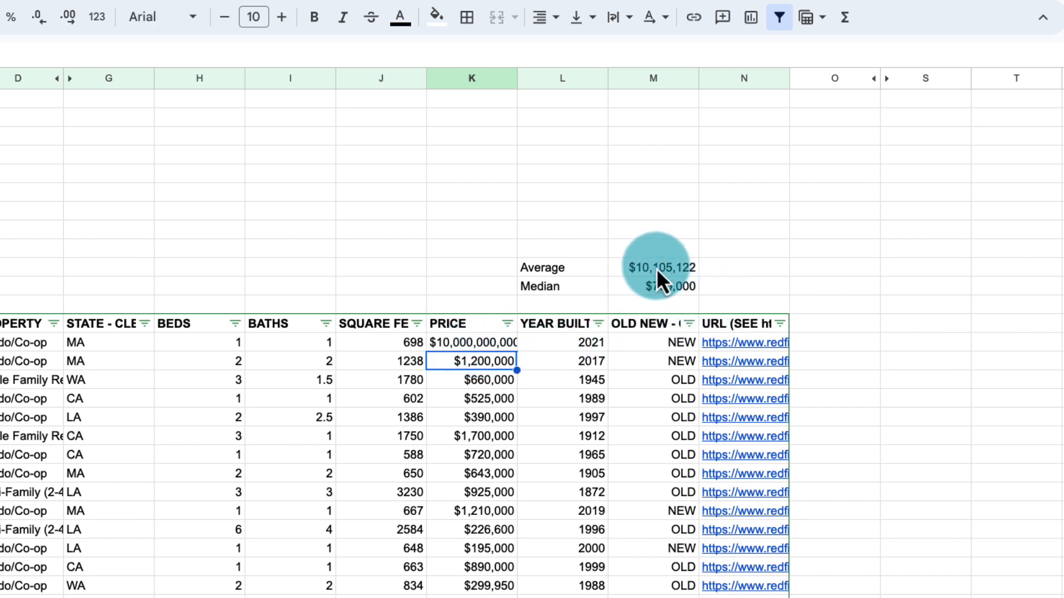
{"action": "mouse_move", "coordinate": [654, 275]}
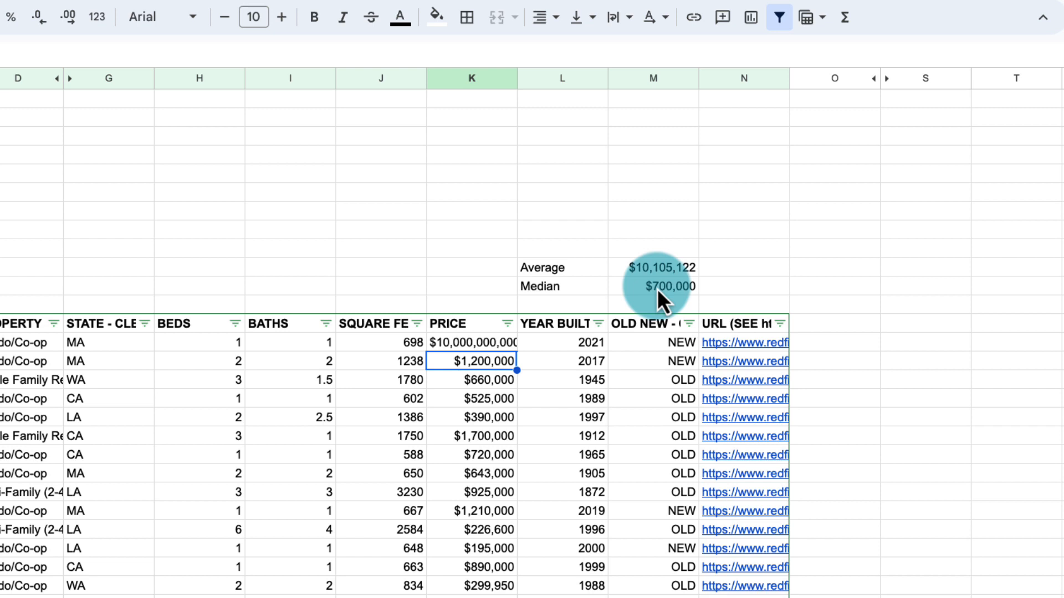
{"action": "mouse_move", "coordinate": [664, 278]}
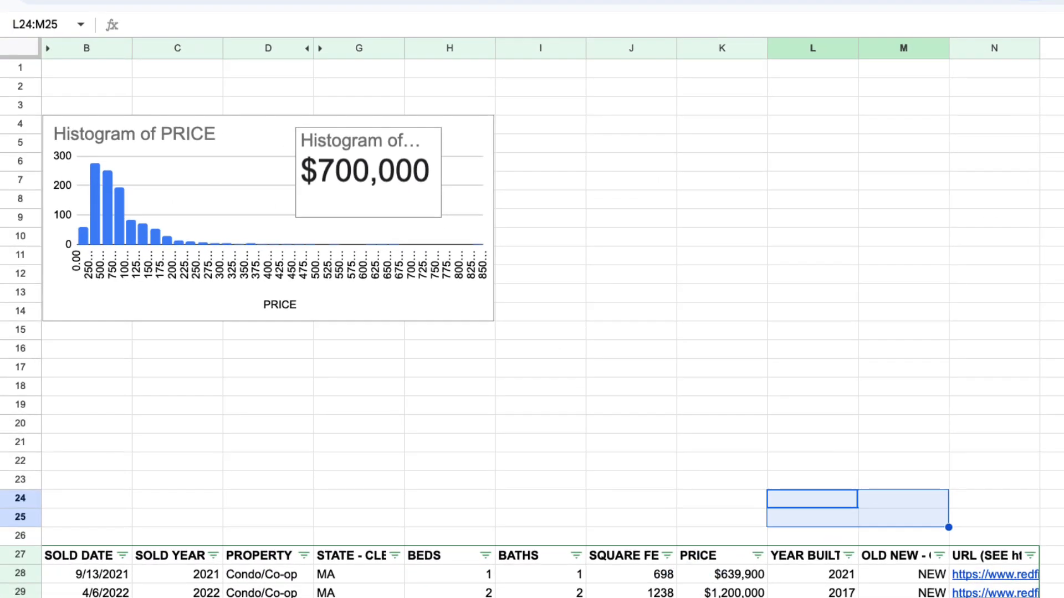
Step: Insert a line chart of PRICE with SOLD YEAR - CLEAN as the X-axis
{"action": "left_click", "coordinate": [101, 71]}
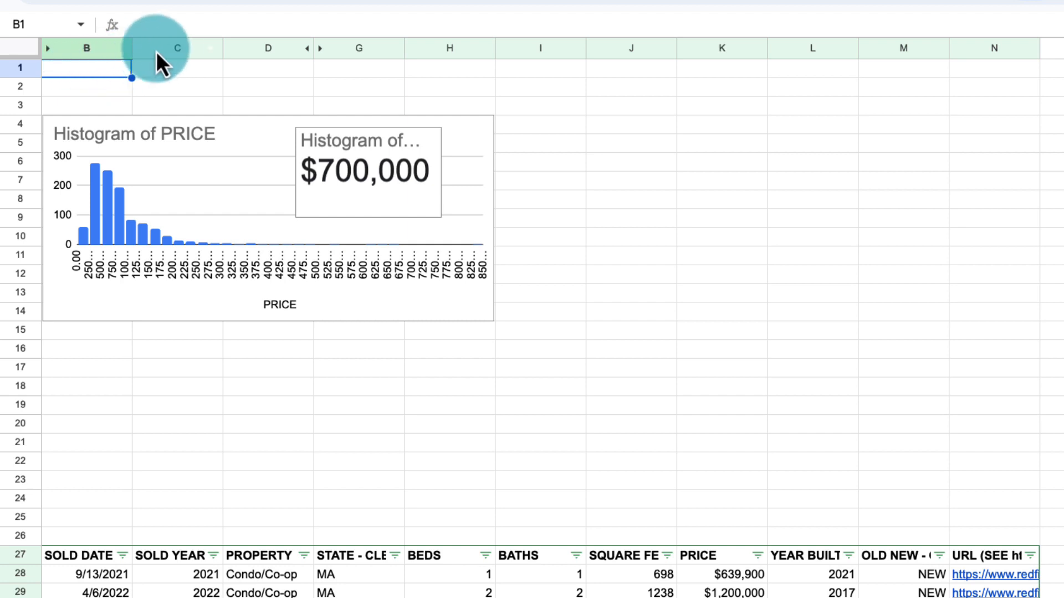
{"action": "left_click", "coordinate": [176, 48]}
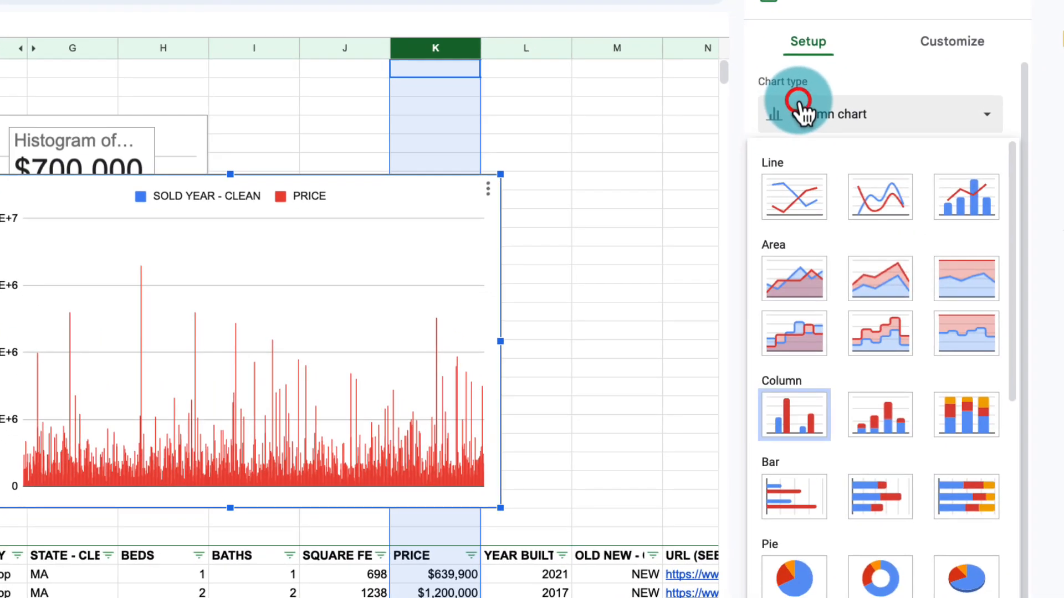
{"action": "left_click", "coordinate": [794, 197]}
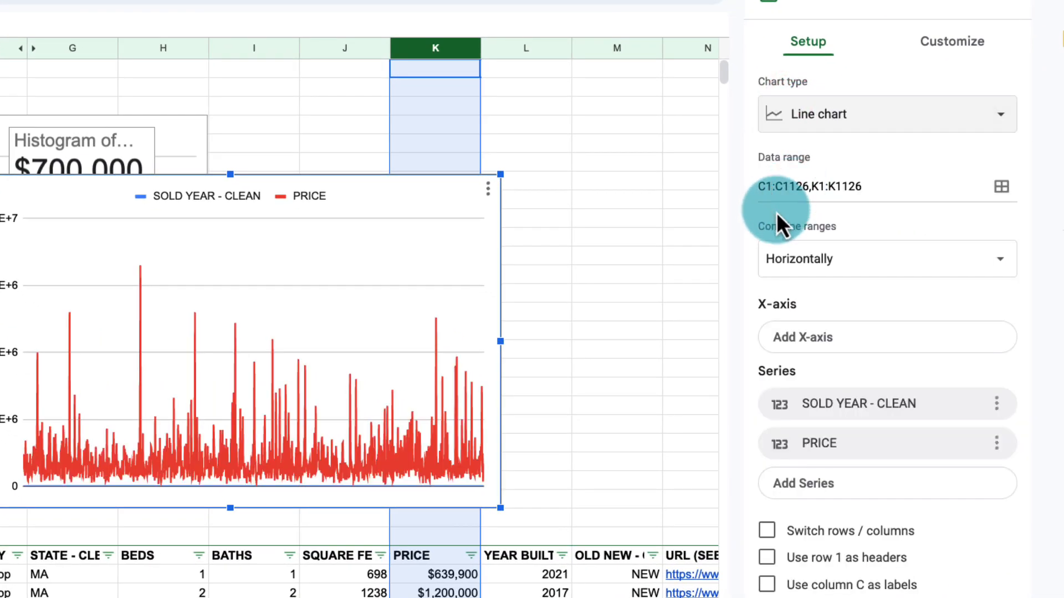
{"action": "mouse_move", "coordinate": [800, 342]}
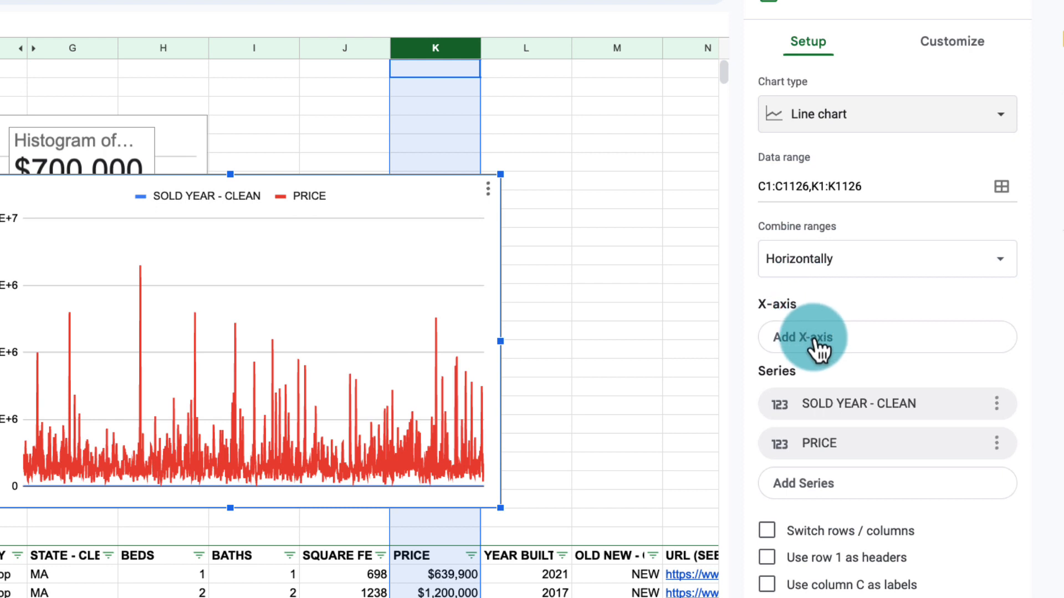
{"action": "left_click", "coordinate": [802, 337]}
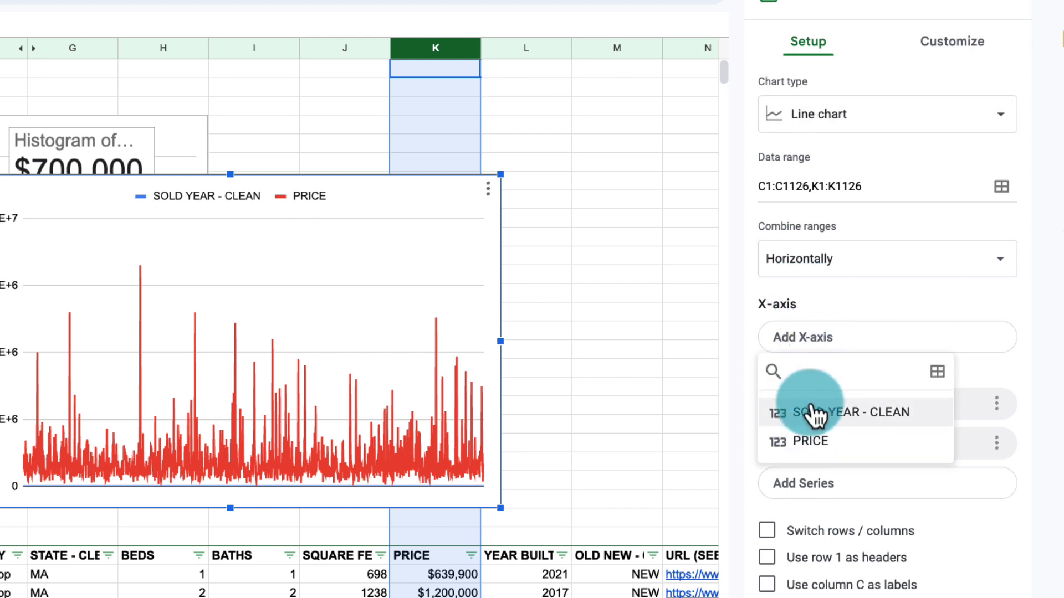
{"action": "left_click", "coordinate": [846, 413]}
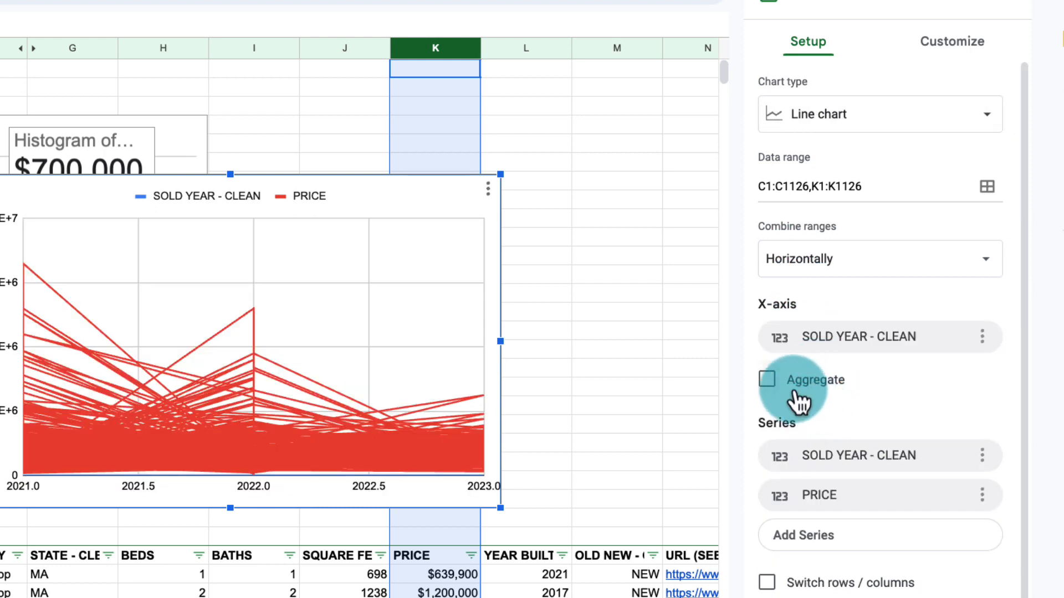
Step: Aggregate prices per sold year and remove the extra sold-year series from the chart
{"action": "left_click", "coordinate": [767, 379]}
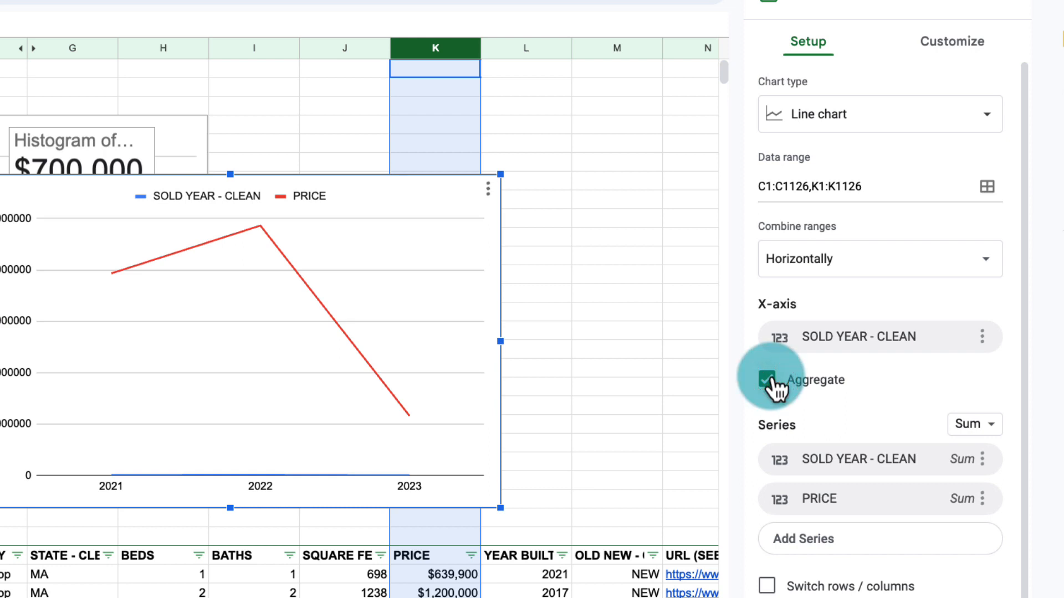
{"action": "left_click", "coordinate": [880, 459]}
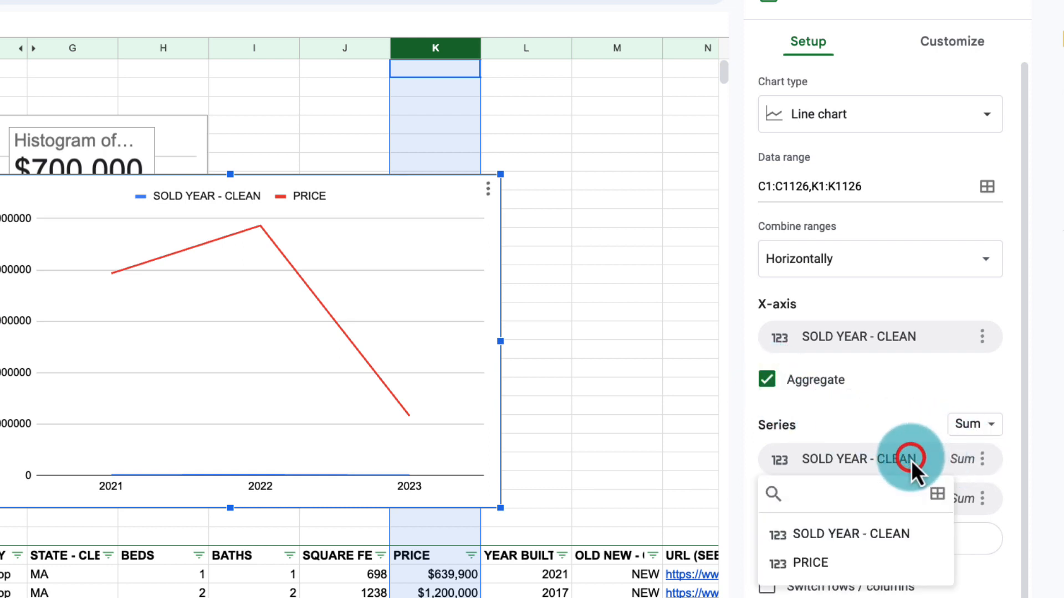
{"action": "left_click", "coordinate": [816, 562]}
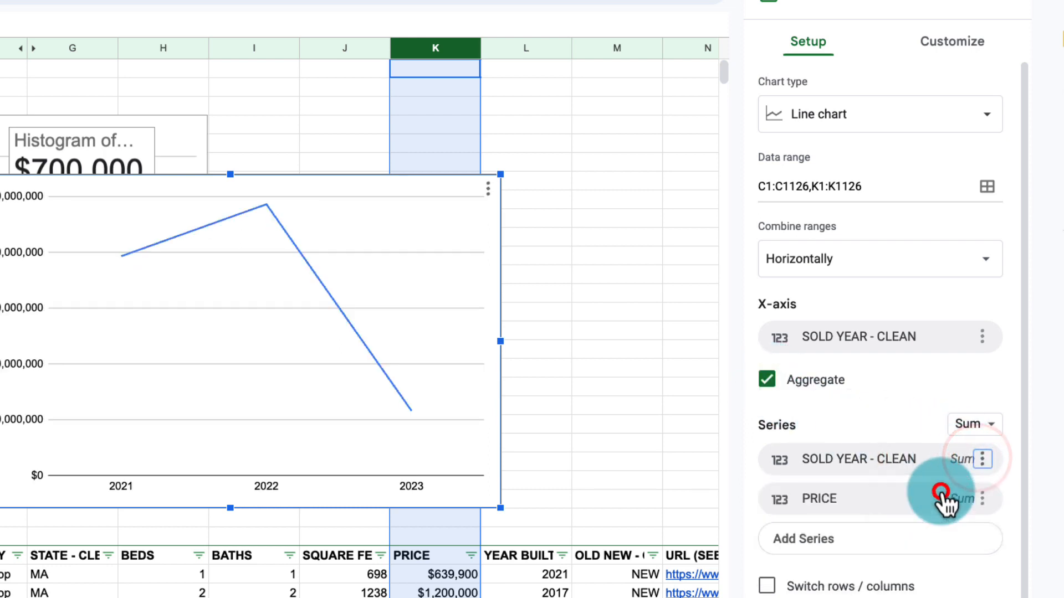
{"action": "left_click", "coordinate": [981, 459]}
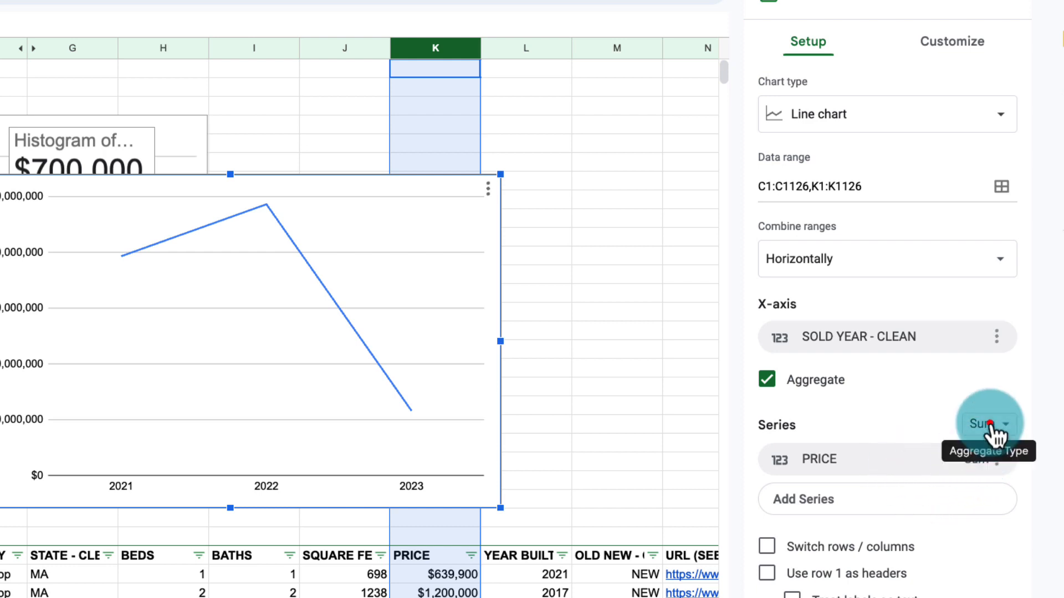
{"action": "left_click", "coordinate": [984, 426]}
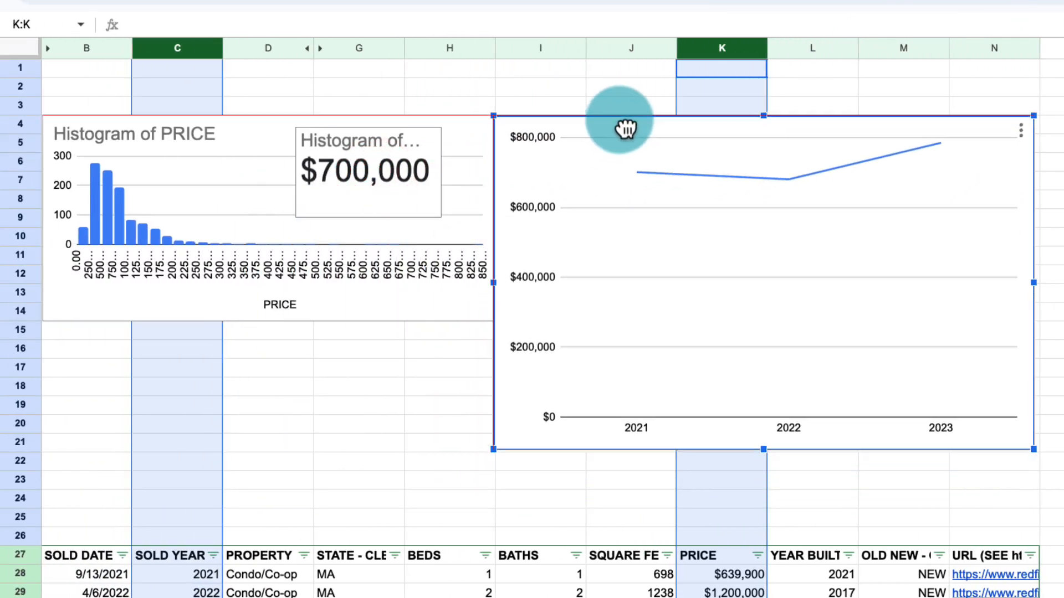
{"action": "mouse_move", "coordinate": [787, 138]}
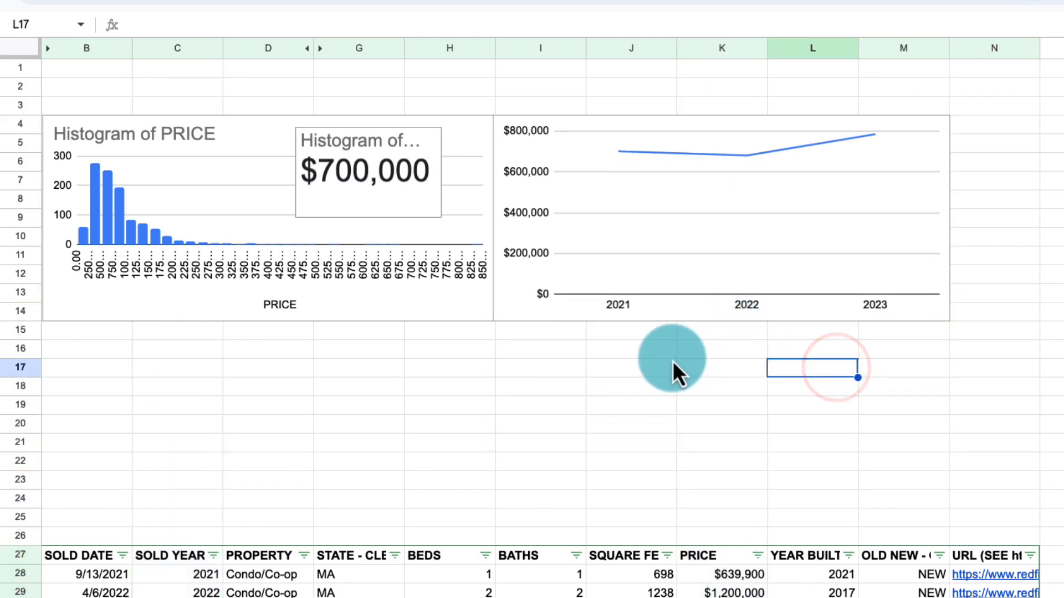
{"action": "mouse_move", "coordinate": [612, 321]}
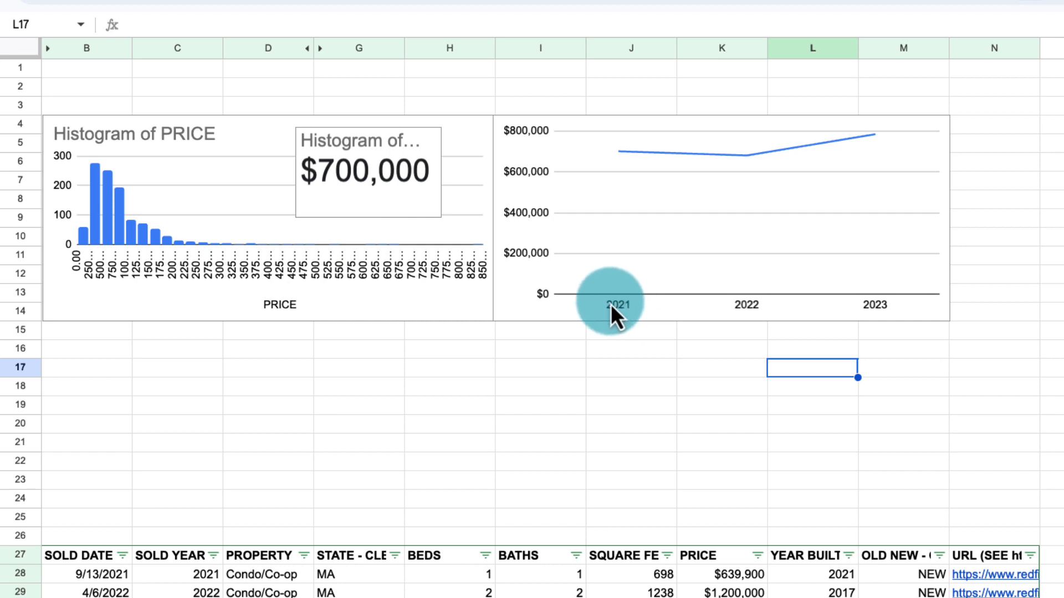
{"action": "mouse_move", "coordinate": [679, 166]}
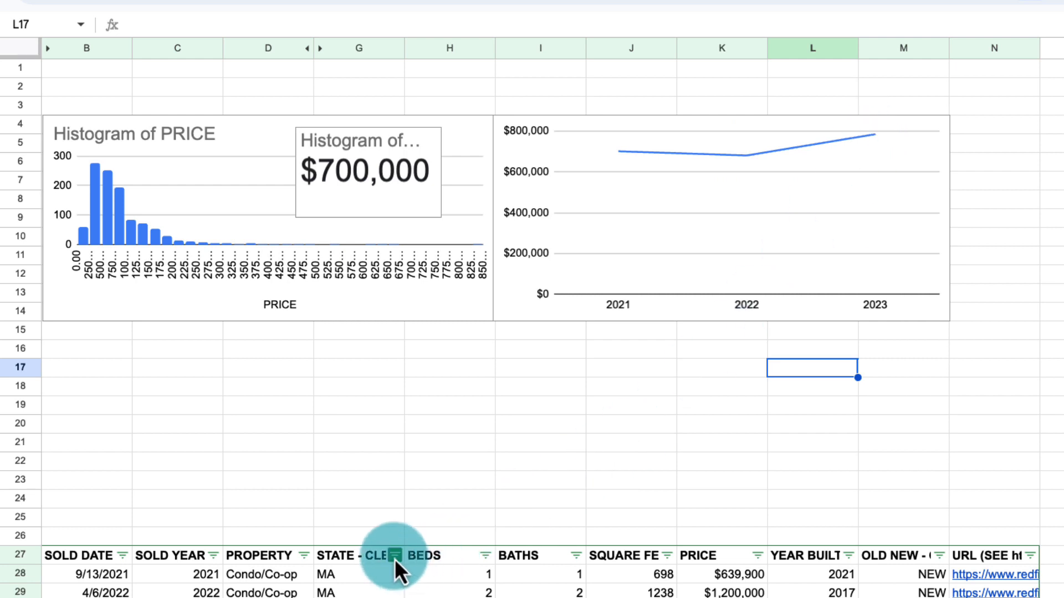
Step: Filter STATE - CLEAN to CA so the charts reflect only California sales
{"action": "left_click", "coordinate": [397, 556]}
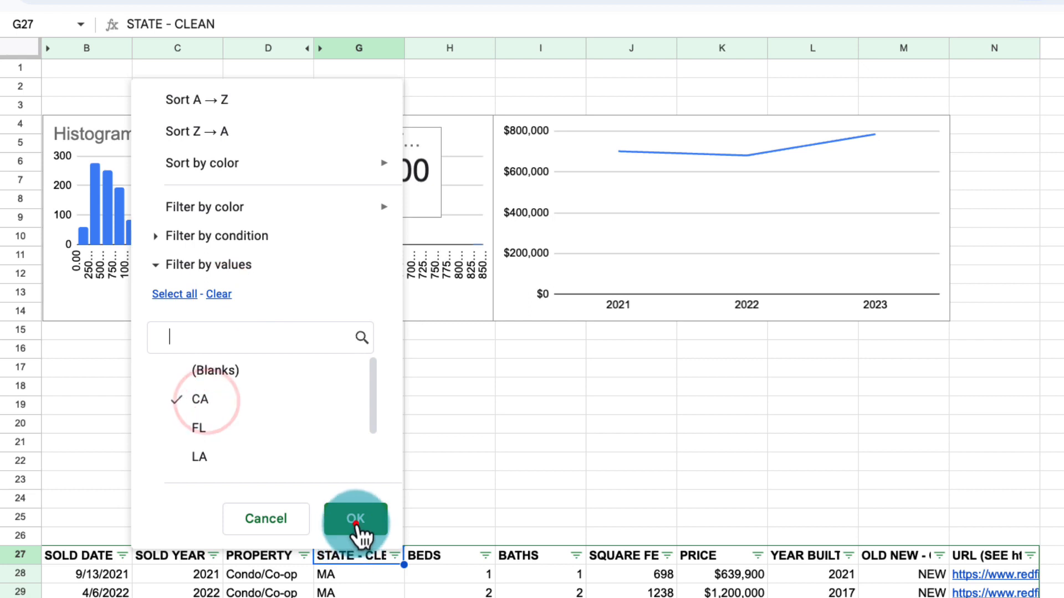
{"action": "left_click", "coordinate": [356, 518]}
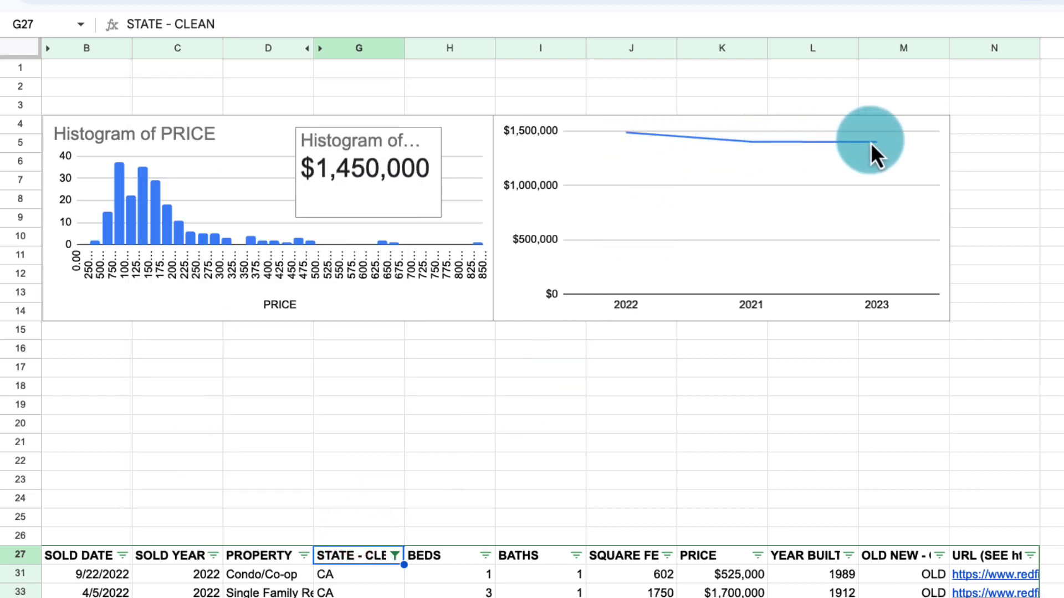
{"action": "mouse_move", "coordinate": [618, 319]}
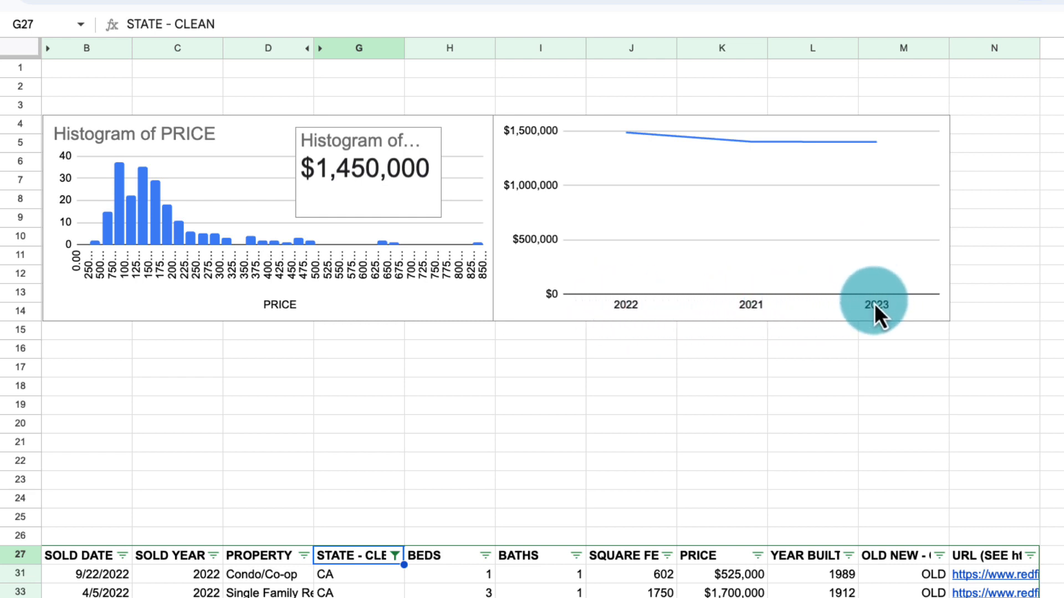
{"action": "mouse_move", "coordinate": [882, 324]}
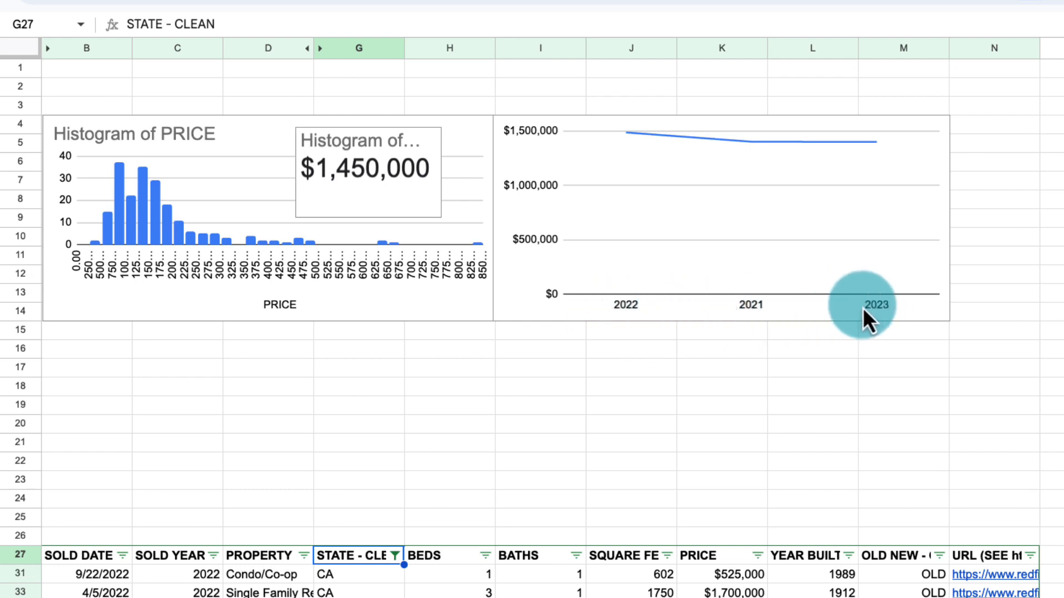
{"action": "left_click", "coordinate": [395, 556]}
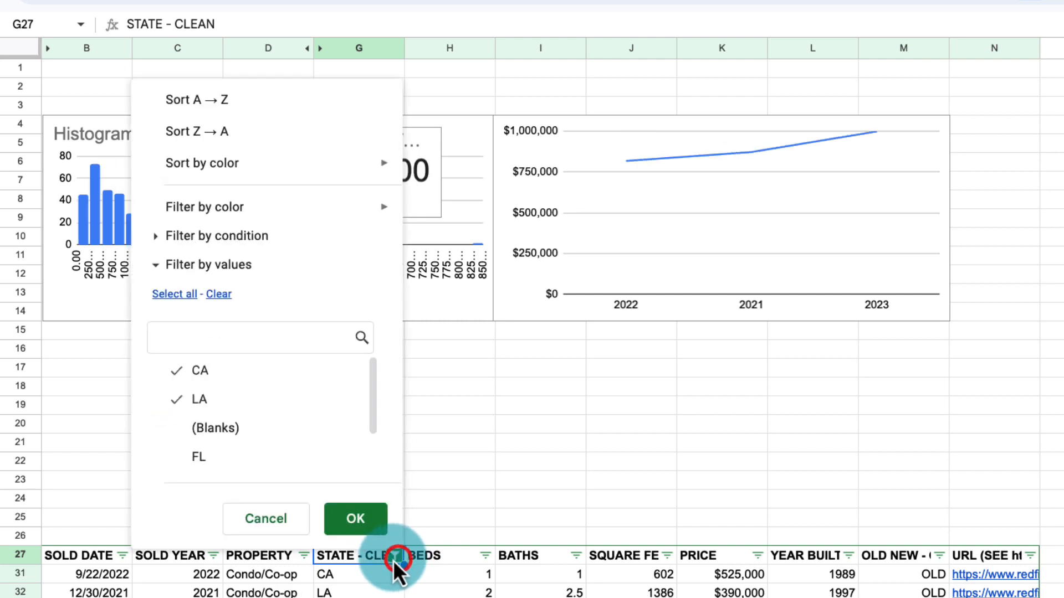
{"action": "left_click", "coordinate": [174, 294]}
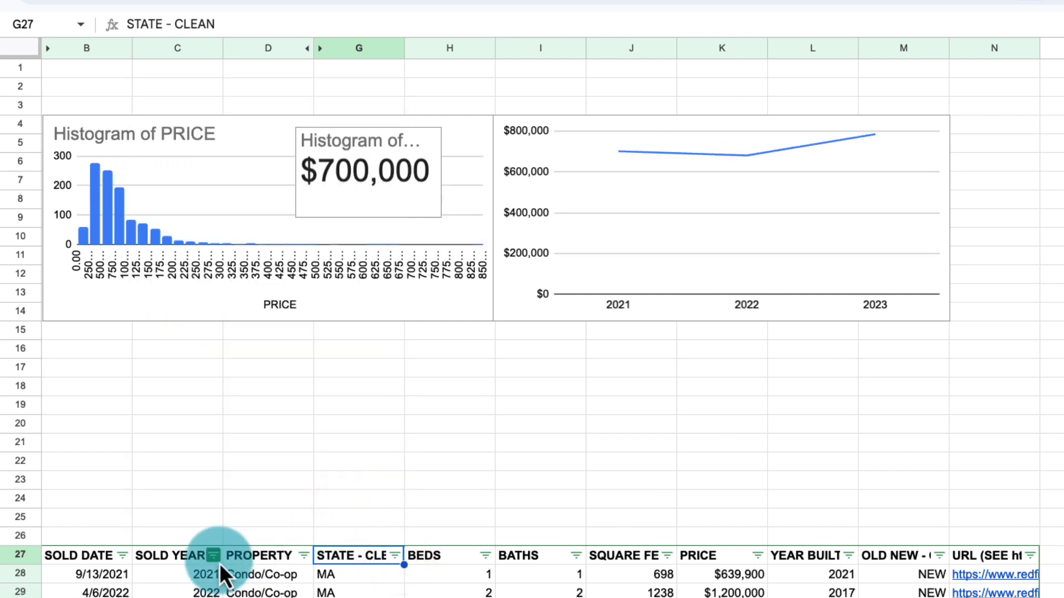
{"action": "left_click", "coordinate": [210, 557]}
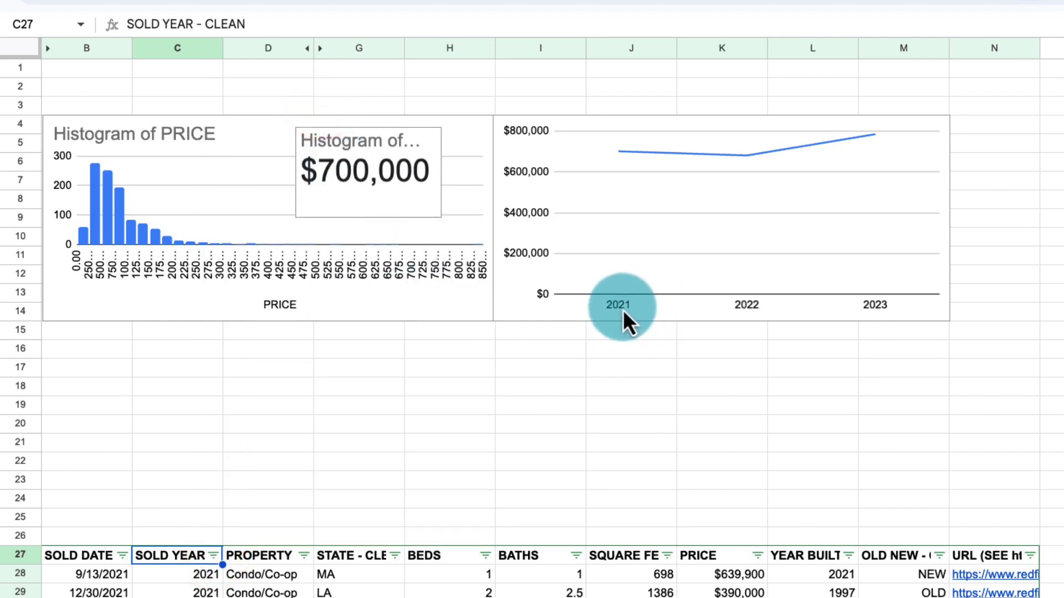
{"action": "mouse_move", "coordinate": [640, 447]}
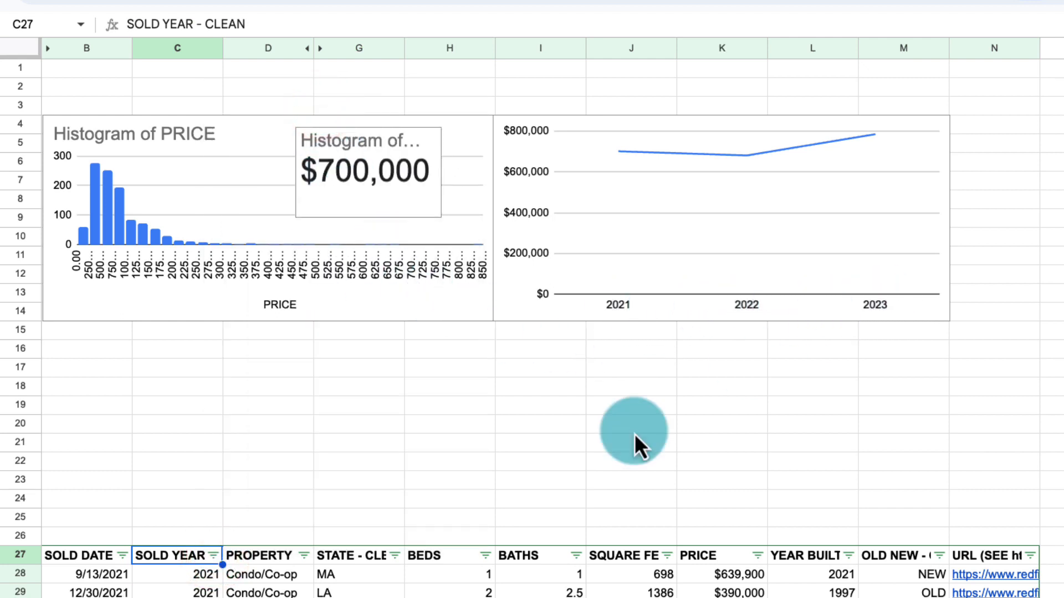
{"action": "left_click", "coordinate": [395, 556]}
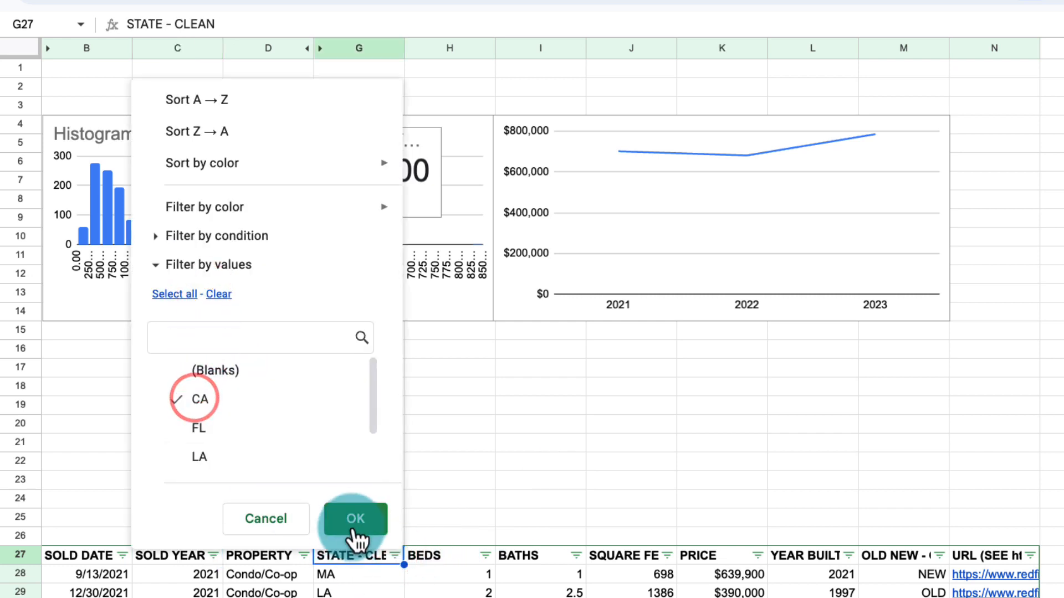
{"action": "left_click", "coordinate": [357, 519]}
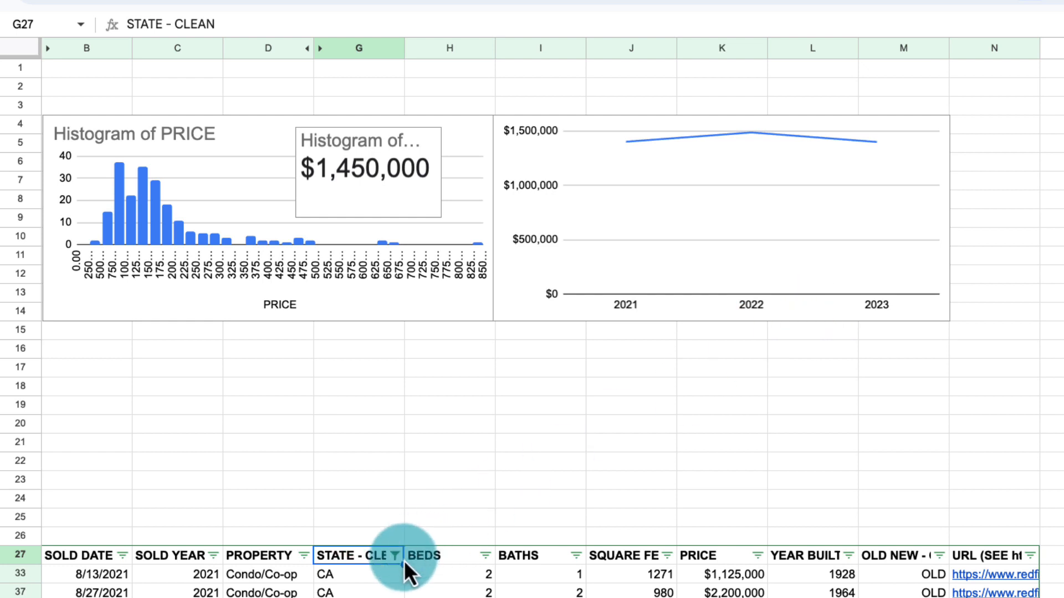
{"action": "left_click", "coordinate": [394, 556]}
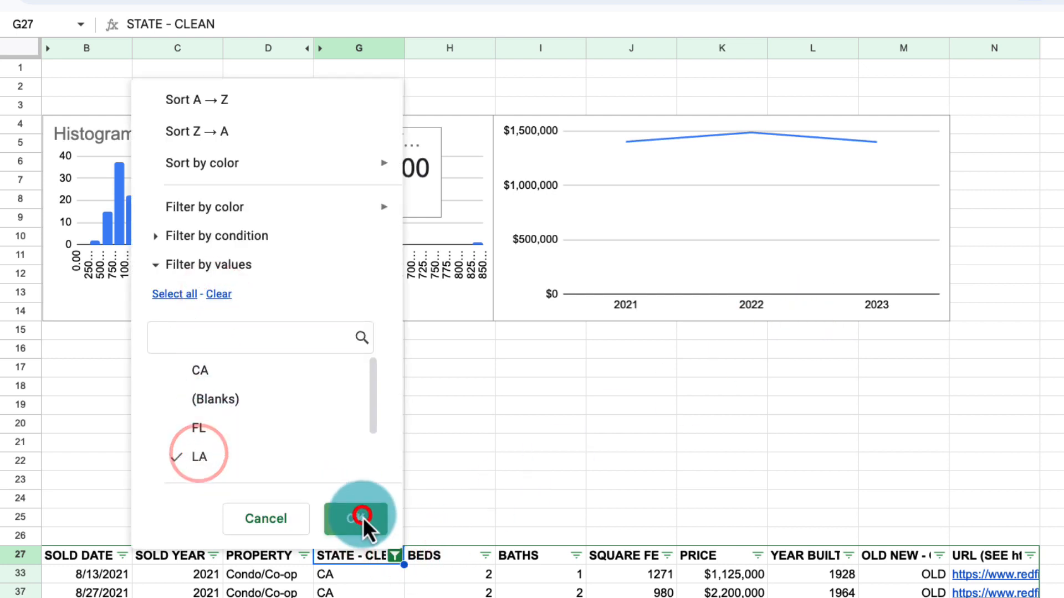
{"action": "left_click", "coordinate": [355, 518]}
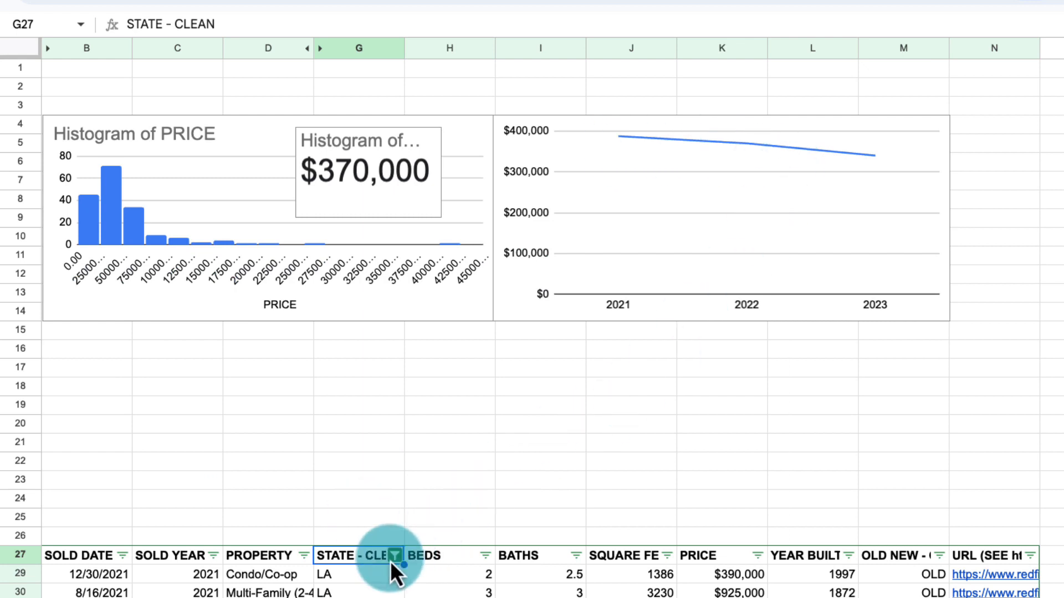
{"action": "left_click", "coordinate": [394, 556]}
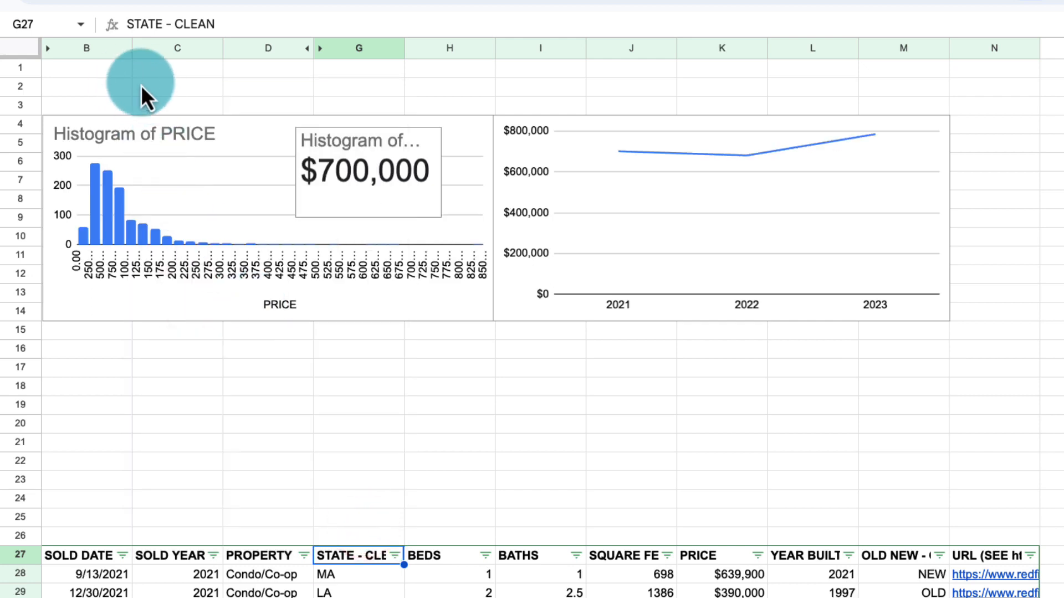
Step: Insert a scatter chart of PRICE against SQUARE FEET from columns J:K
{"action": "left_click", "coordinate": [86, 67]}
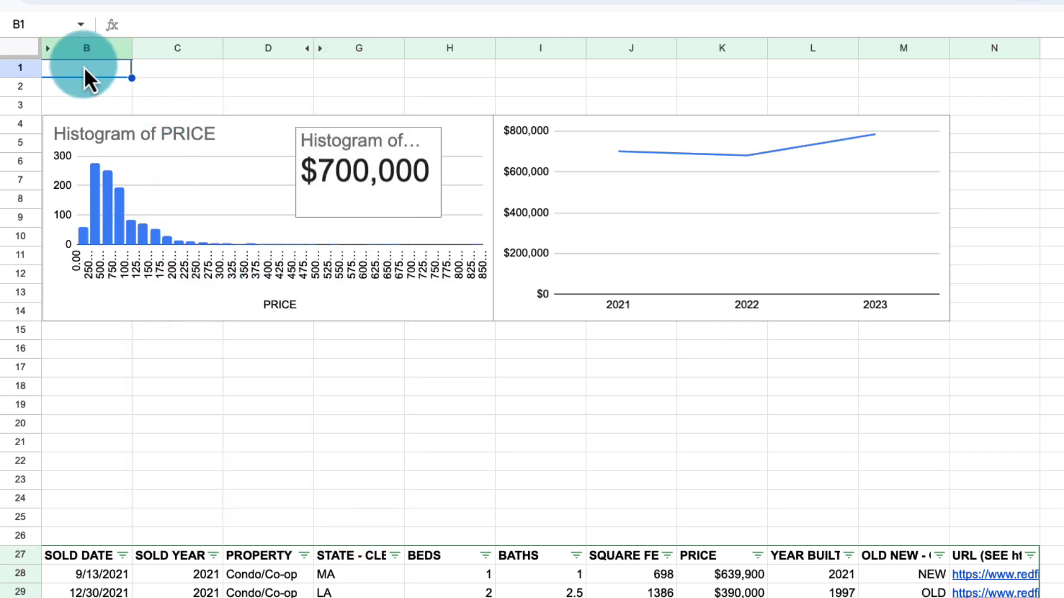
{"action": "left_click", "coordinate": [630, 48]}
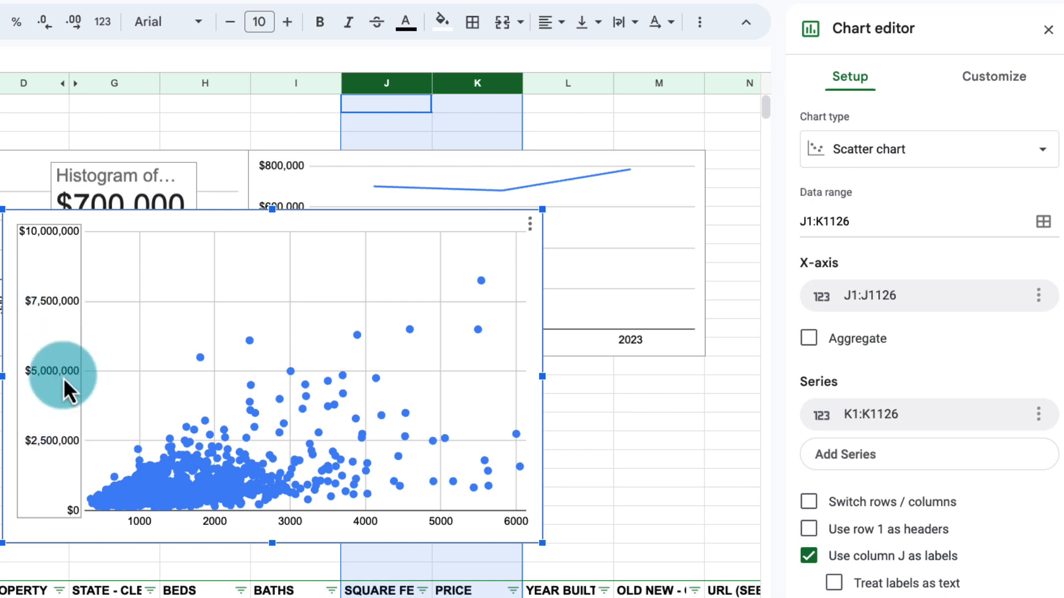
{"action": "left_click", "coordinate": [990, 76]}
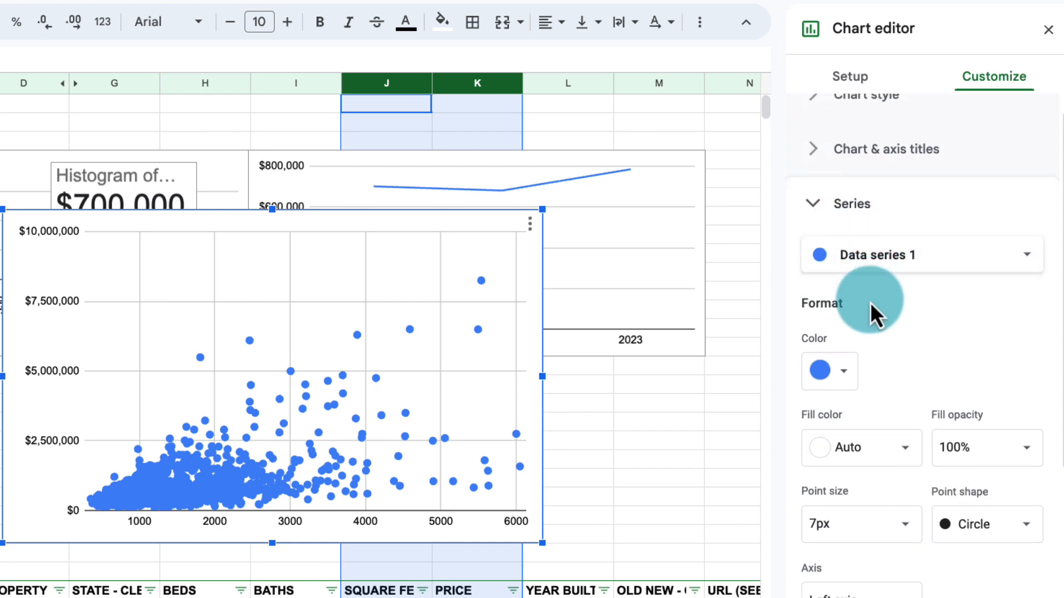
Step: Add a linear trendline to the scatter series, labelled with its equation
{"action": "left_click", "coordinate": [809, 421]}
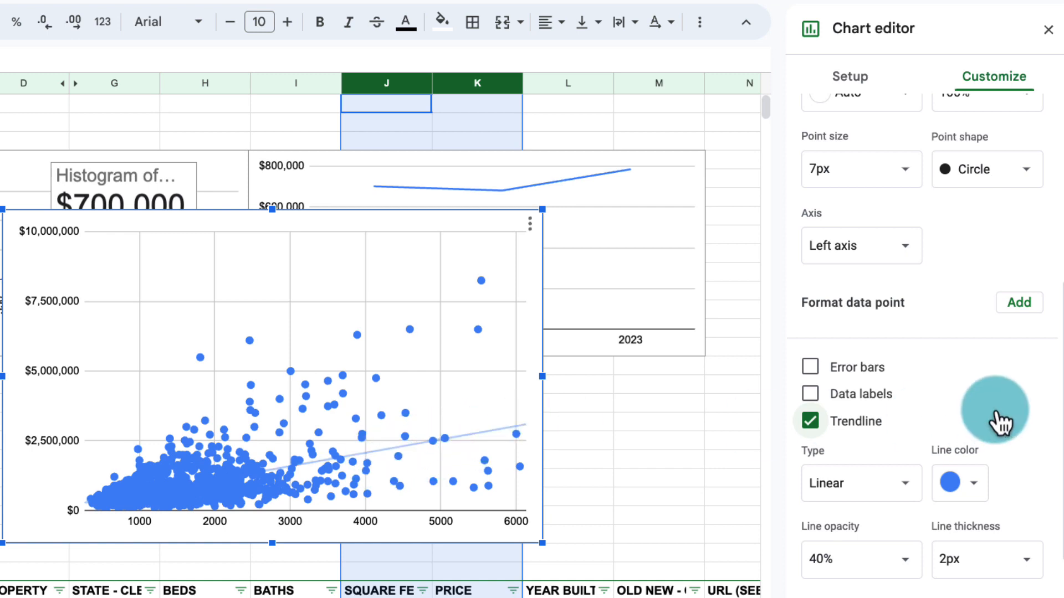
{"action": "left_click", "coordinate": [851, 511]}
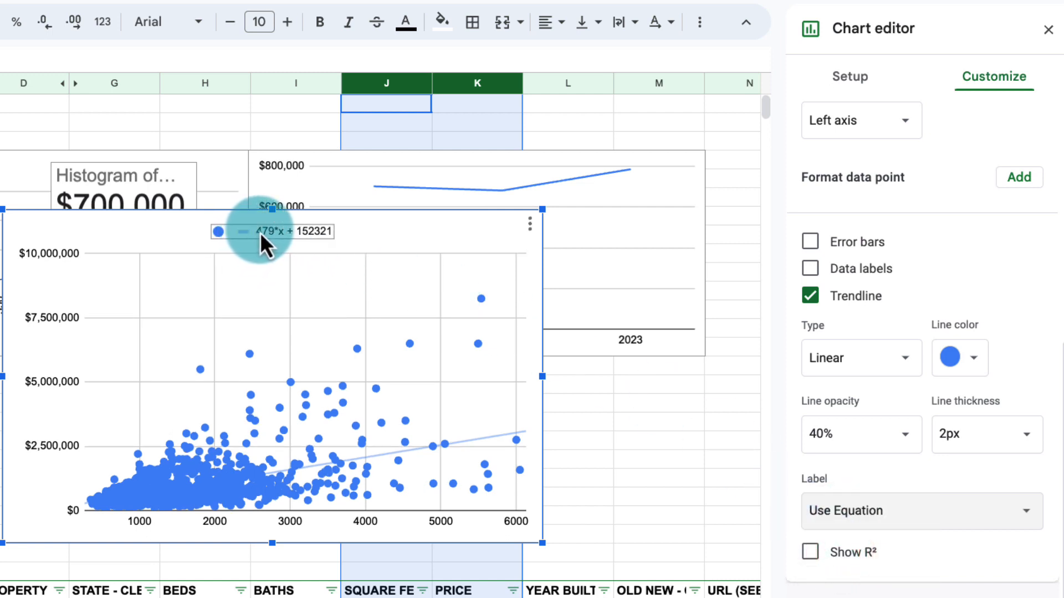
{"action": "mouse_move", "coordinate": [282, 242]}
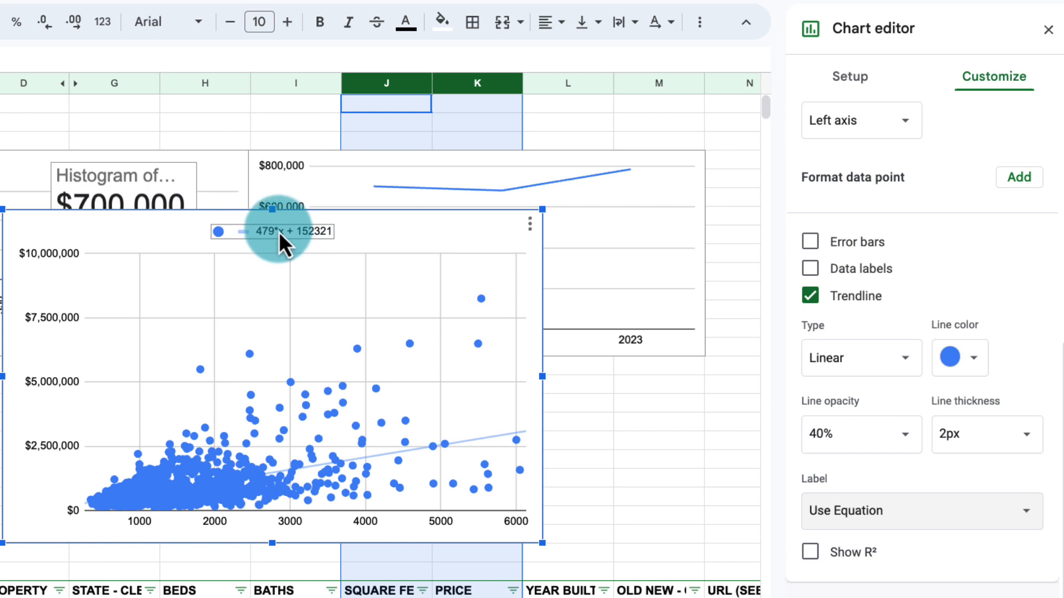
{"action": "mouse_move", "coordinate": [272, 254]}
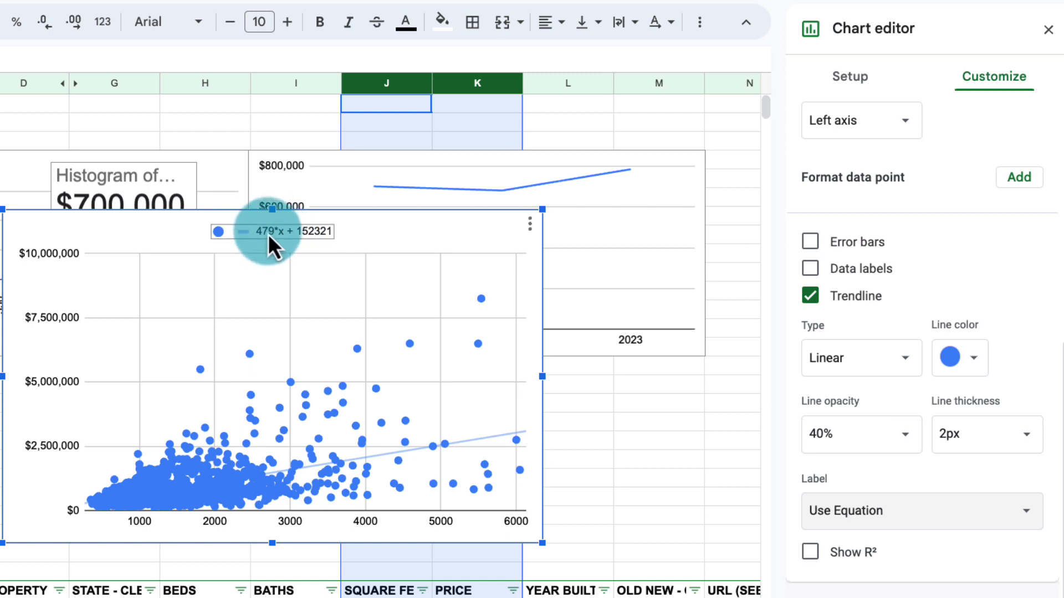
{"action": "mouse_move", "coordinate": [310, 250]}
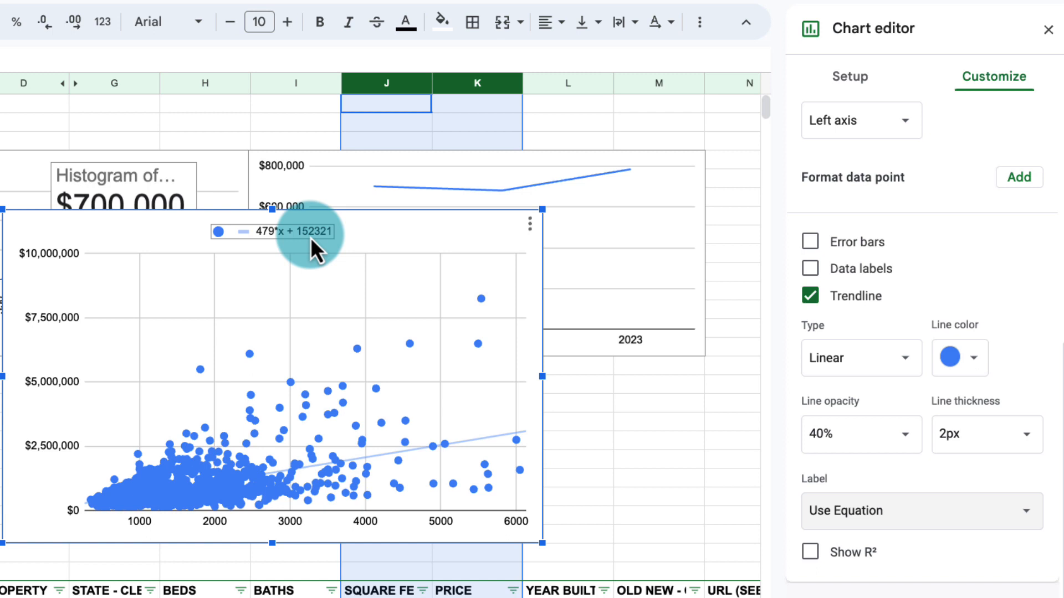
{"action": "mouse_move", "coordinate": [310, 253]}
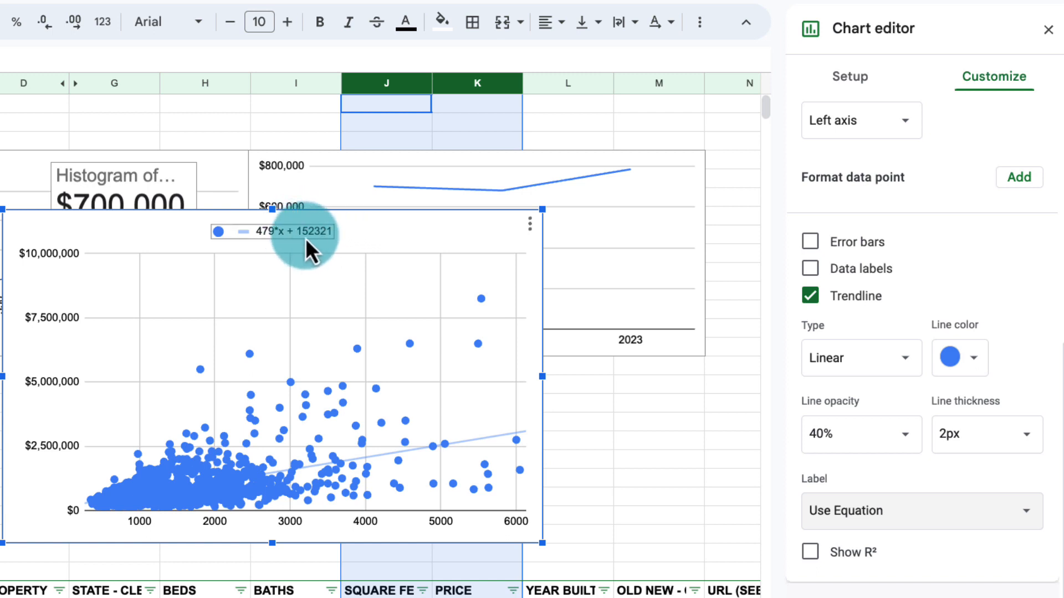
{"action": "mouse_move", "coordinate": [323, 254]}
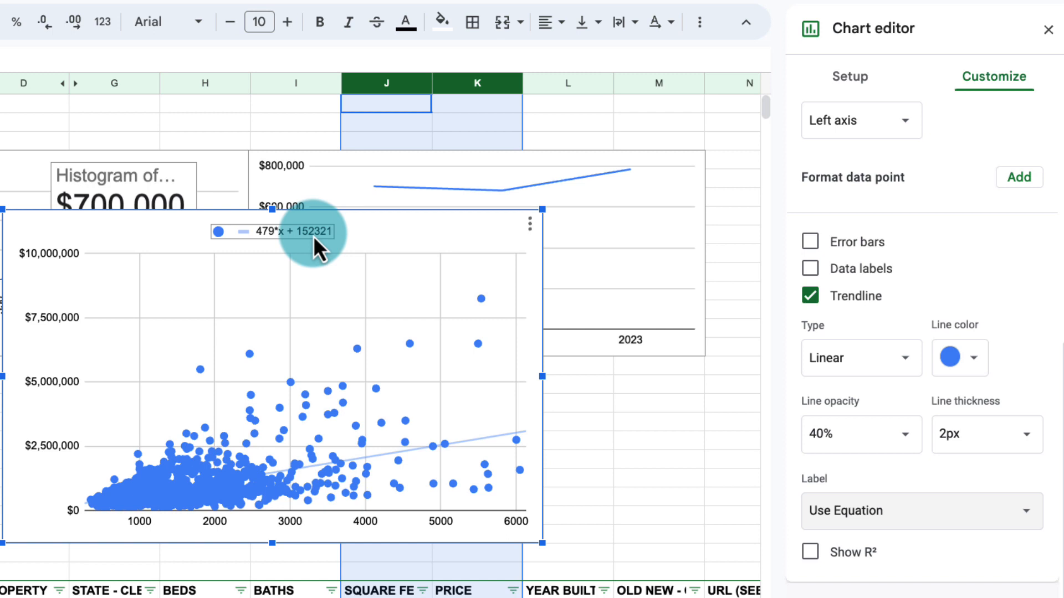
{"action": "mouse_move", "coordinate": [268, 248]}
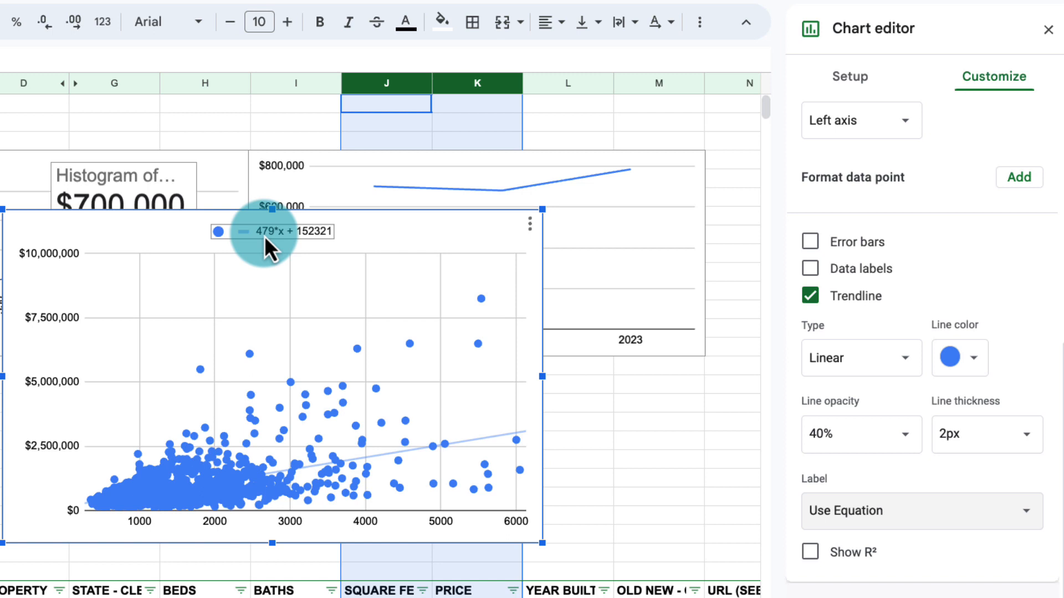
{"action": "mouse_move", "coordinate": [281, 290]}
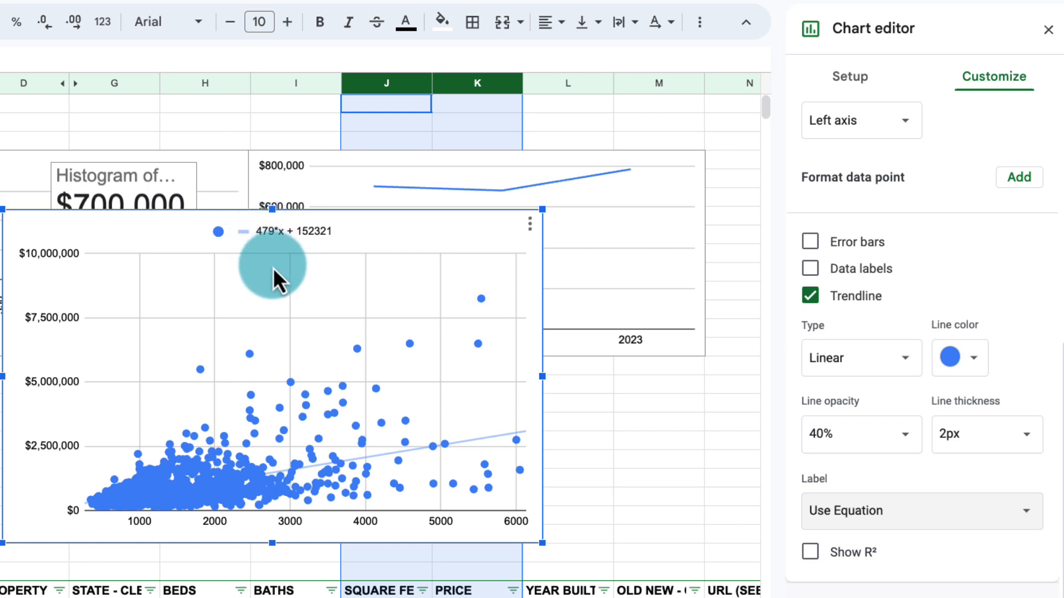
{"action": "mouse_move", "coordinate": [346, 549]}
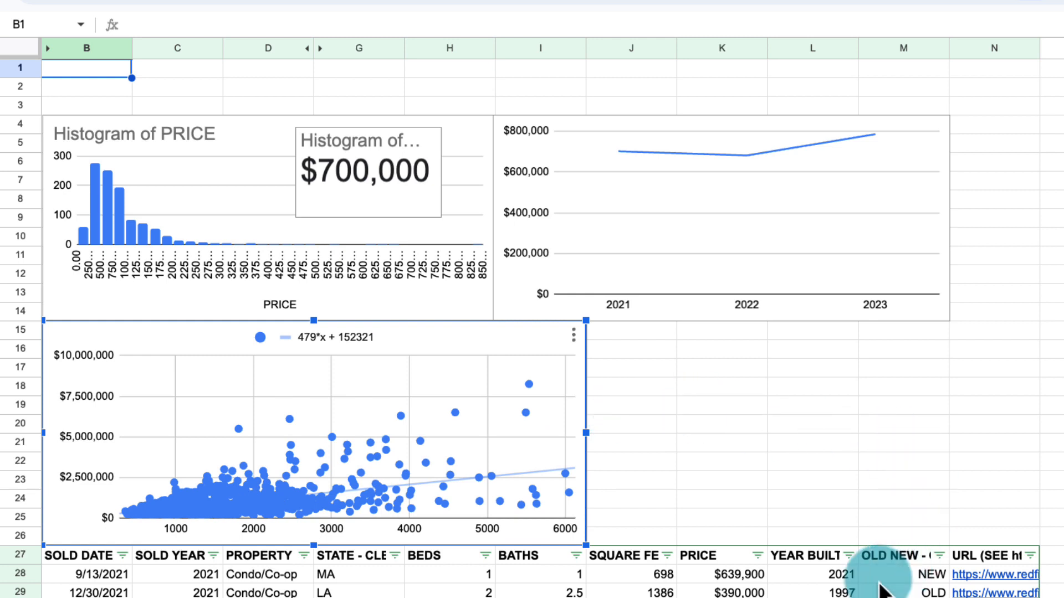
Step: Insert a donut chart of OLD NEW - CLEAN (69.1% old, 30.9% new) beside the scatter chart
{"action": "left_click", "coordinate": [891, 574]}
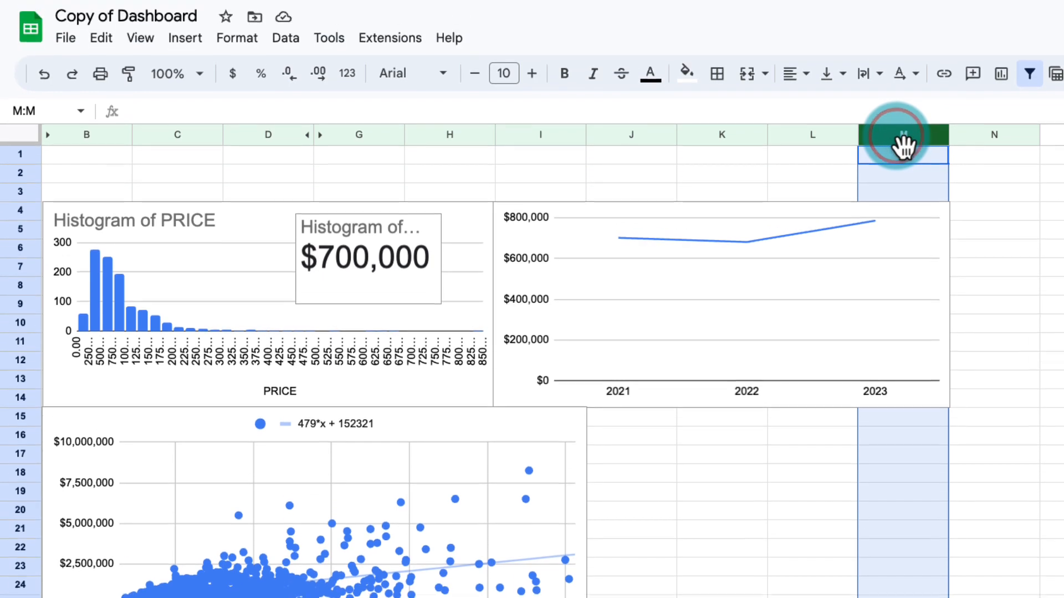
{"action": "left_click", "coordinate": [185, 40]}
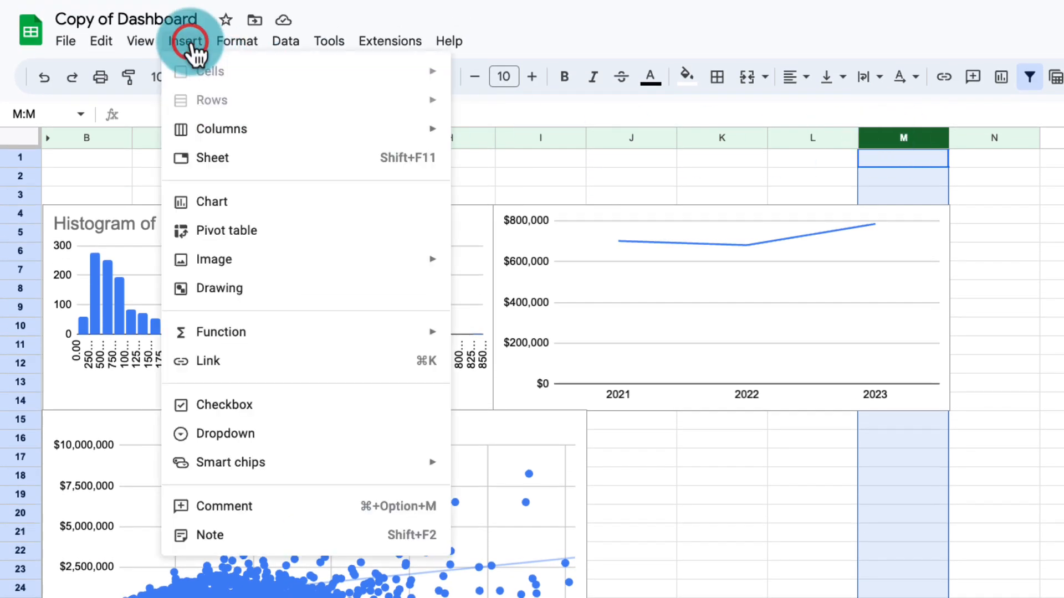
{"action": "left_click", "coordinate": [210, 201]}
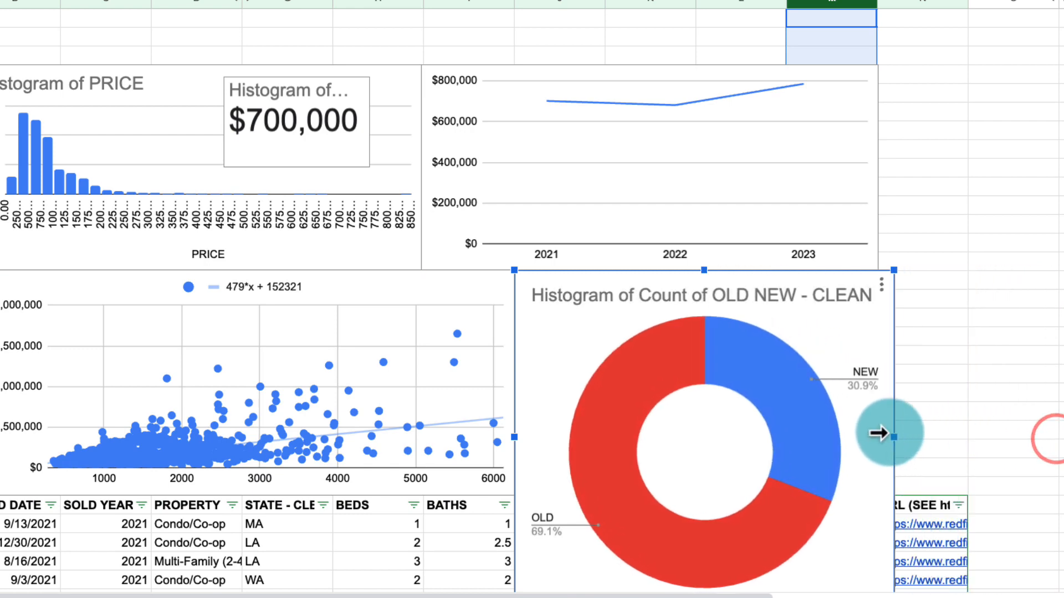
{"action": "scroll", "scroll_direction": "down", "scroll_amount": 3}
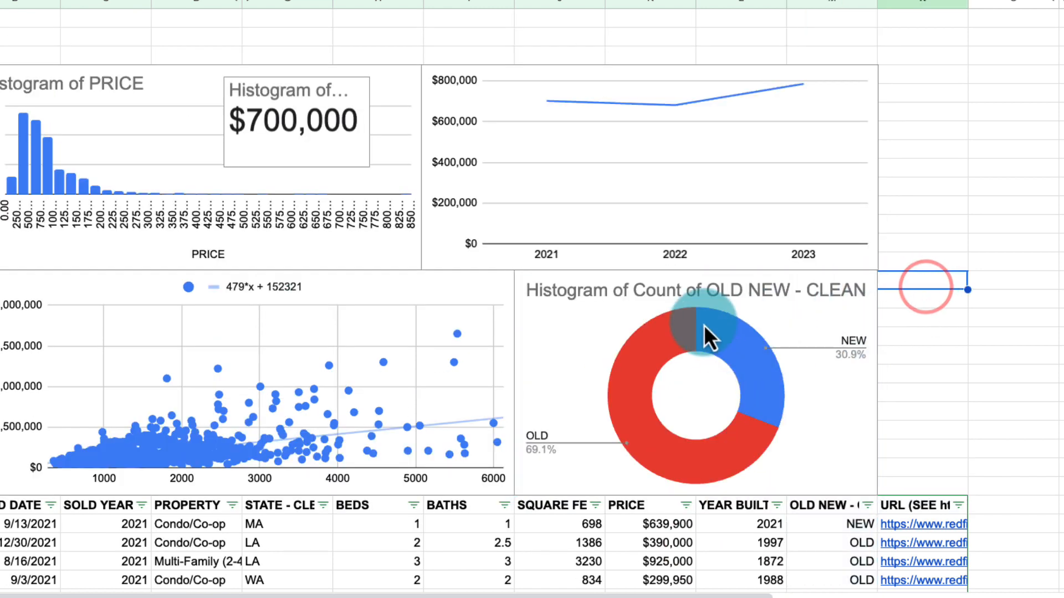
{"action": "mouse_move", "coordinate": [774, 431]}
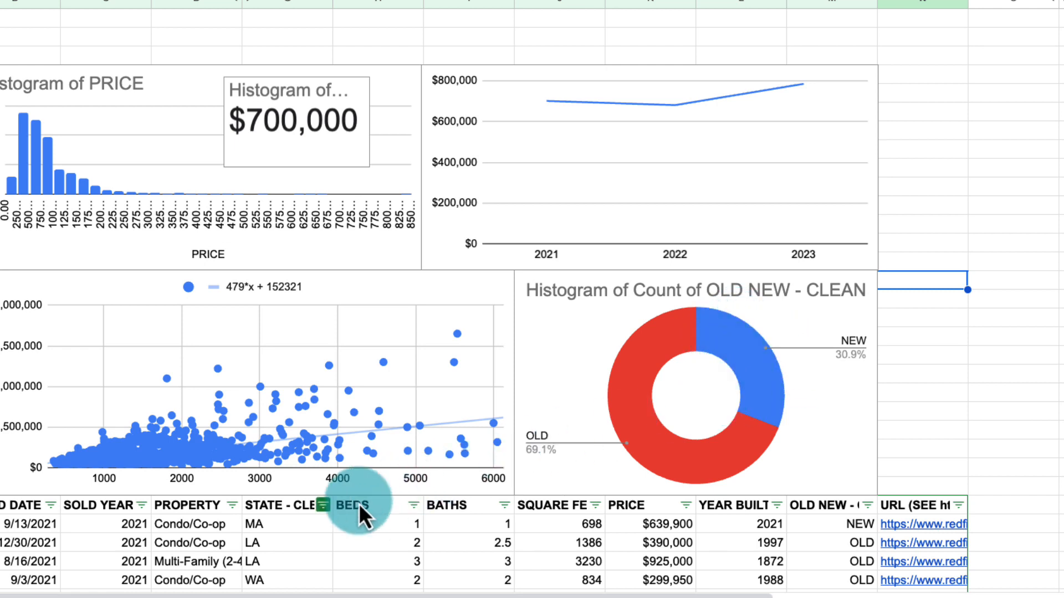
Step: Reset the STATE - CLEAN filter to show rows from all states
{"action": "left_click", "coordinate": [324, 505]}
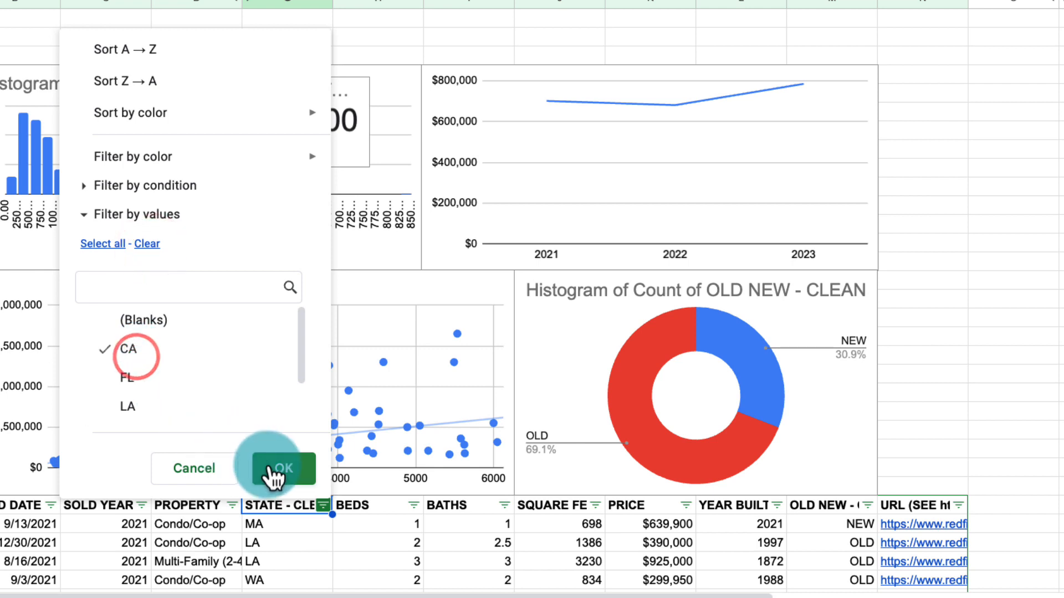
{"action": "left_click", "coordinate": [283, 468]}
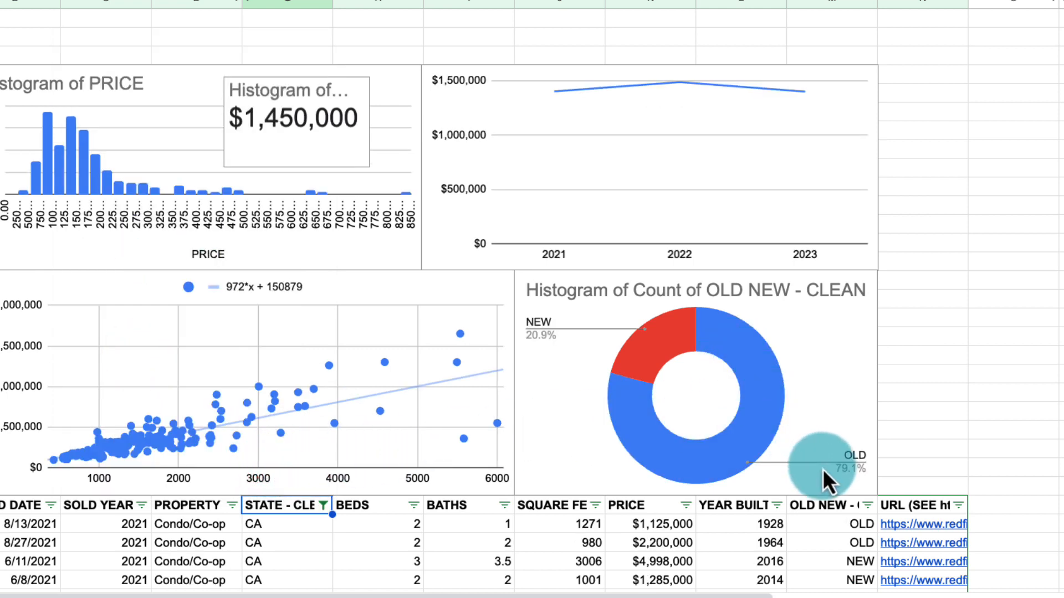
{"action": "mouse_move", "coordinate": [734, 371]}
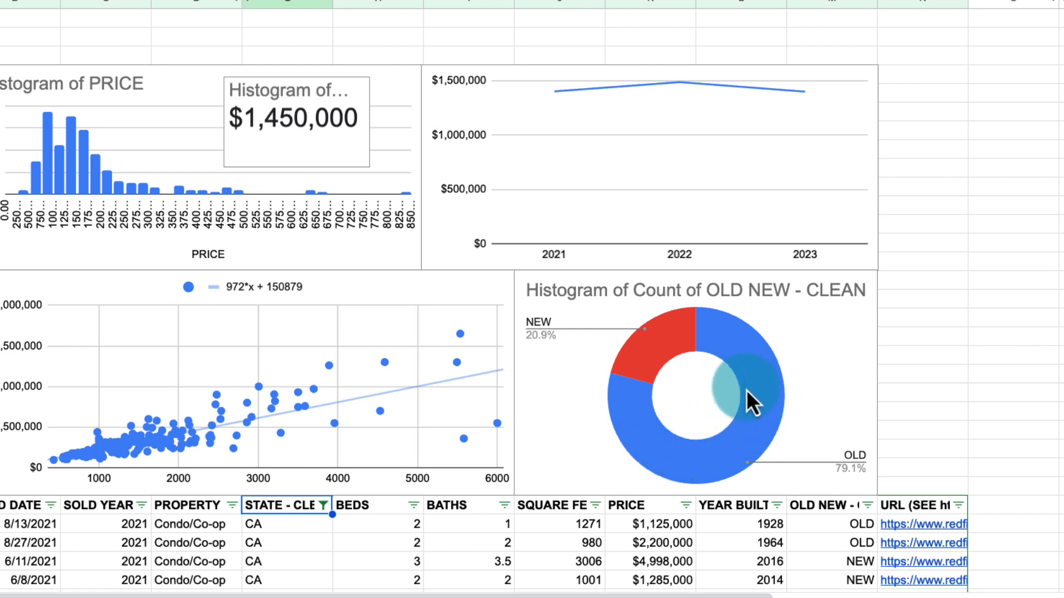
{"action": "left_click", "coordinate": [323, 505]}
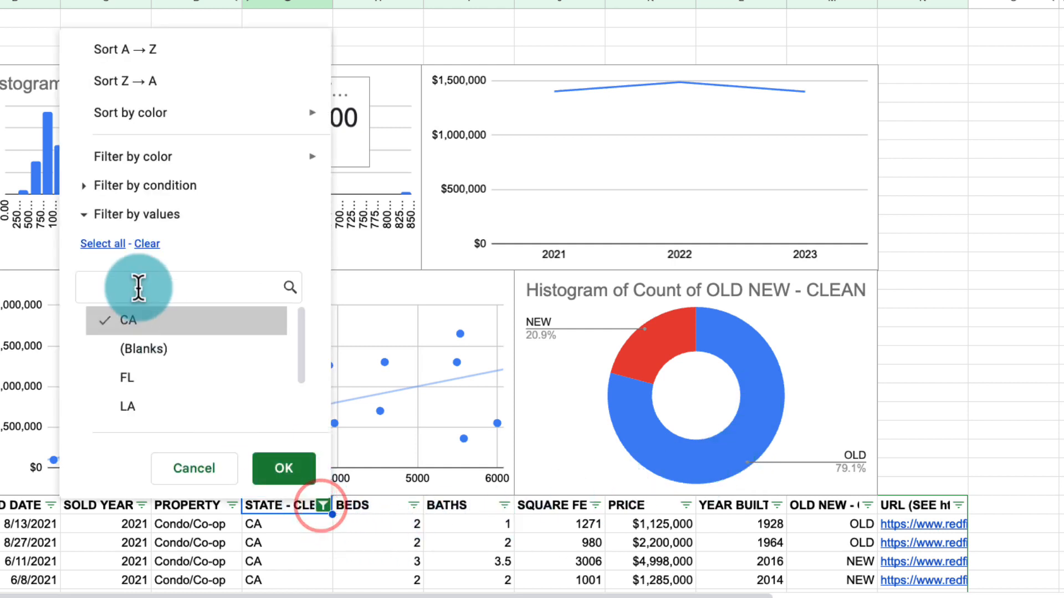
{"action": "left_click", "coordinate": [283, 468]}
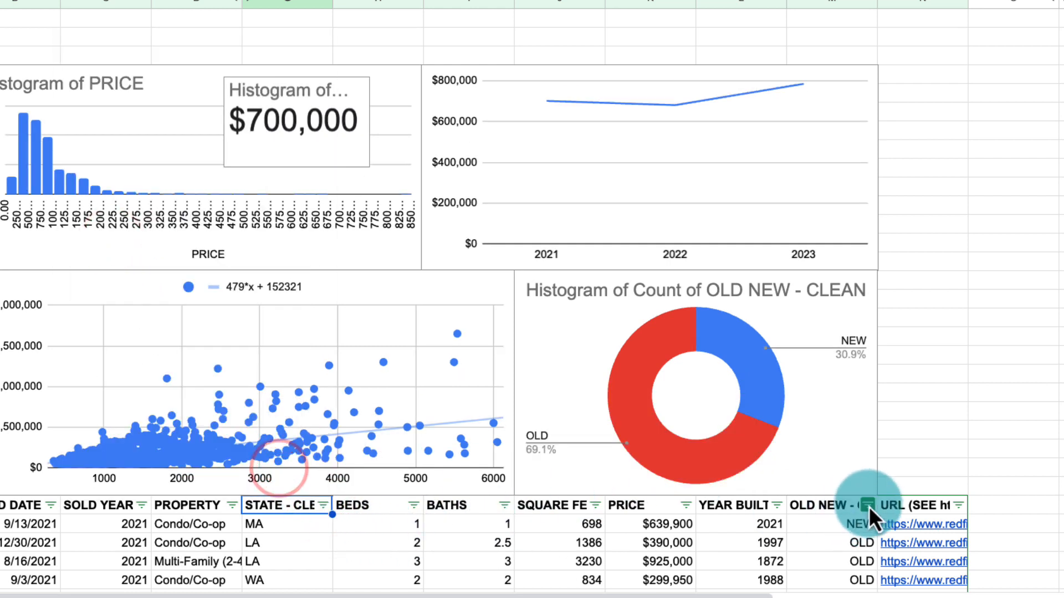
{"action": "left_click", "coordinate": [868, 505]}
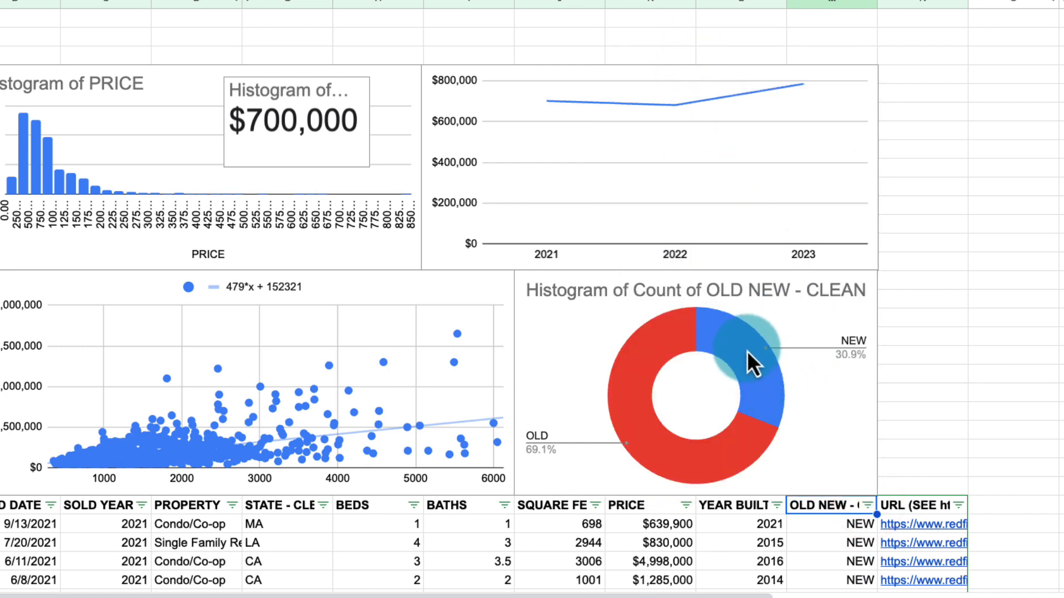
Step: Filter to CA only (donut shifts to 79.1% old), then clear the state filter again
{"action": "left_click", "coordinate": [323, 505]}
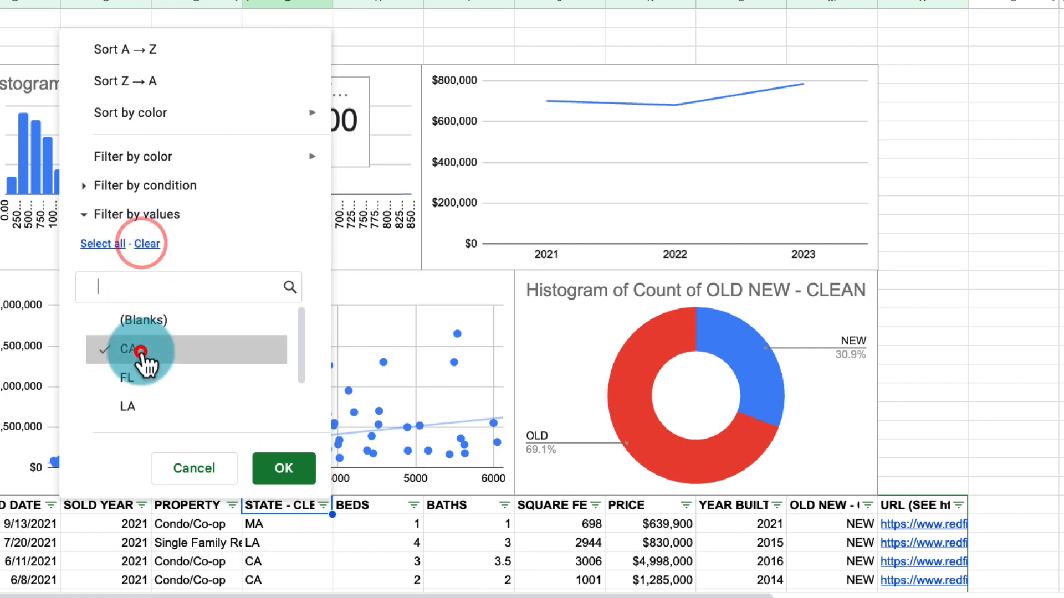
{"action": "left_click", "coordinate": [283, 469]}
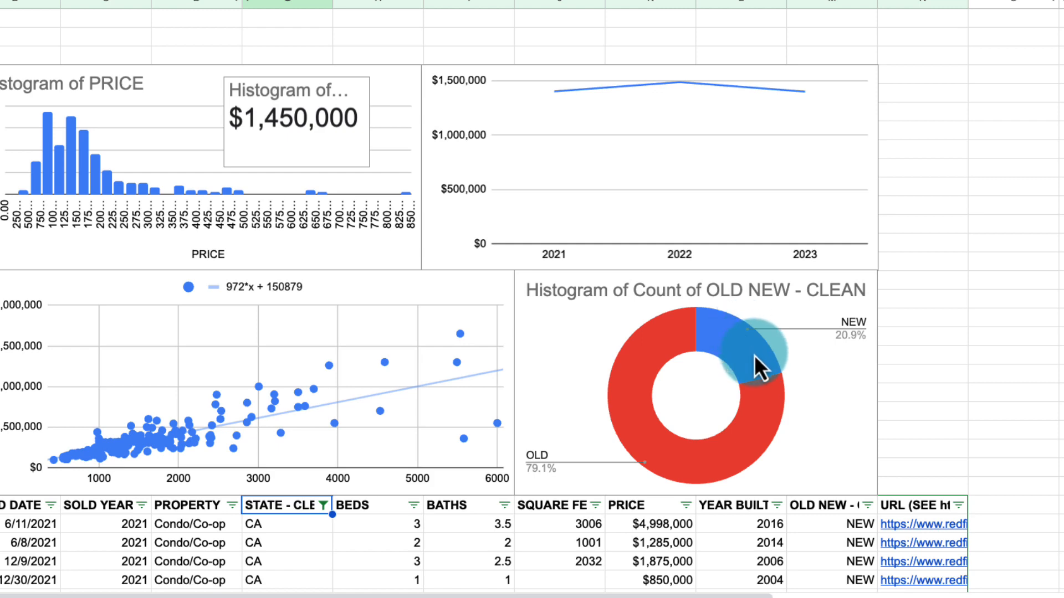
{"action": "left_click", "coordinate": [324, 505]}
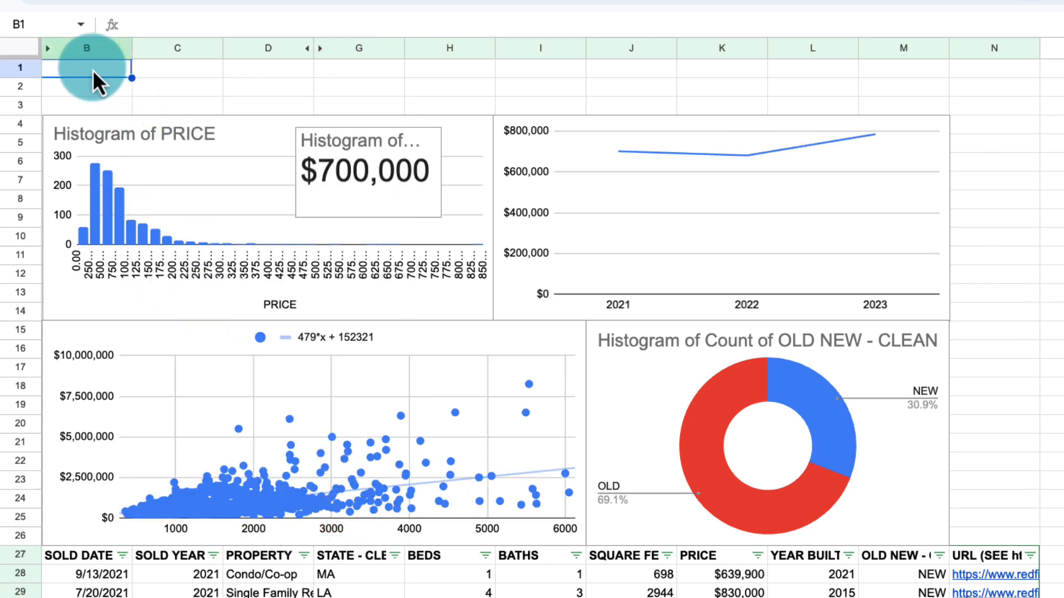
{"action": "mouse_move", "coordinate": [117, 505]}
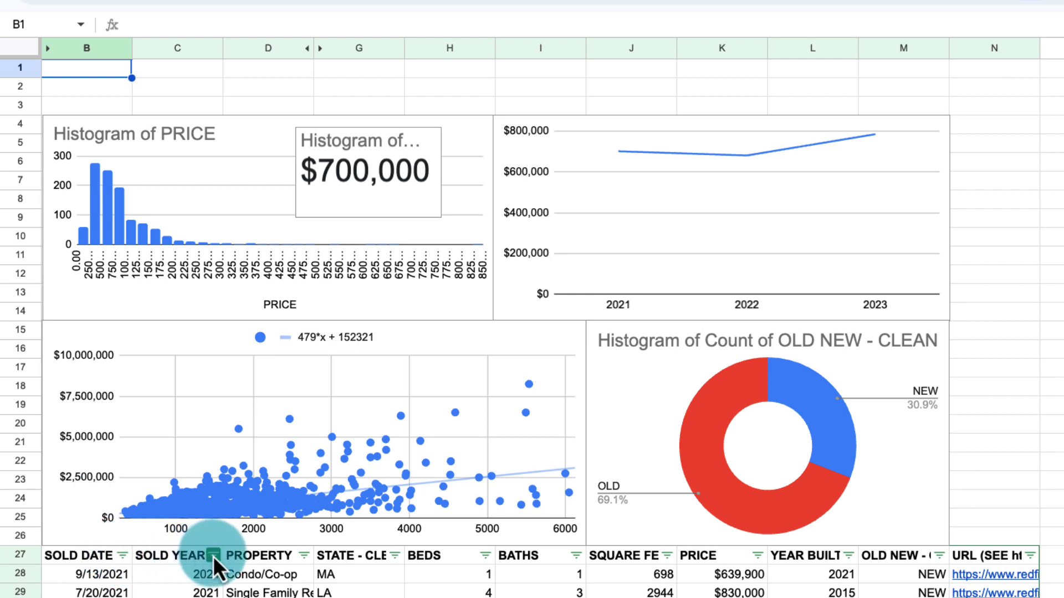
{"action": "left_click", "coordinate": [210, 557]}
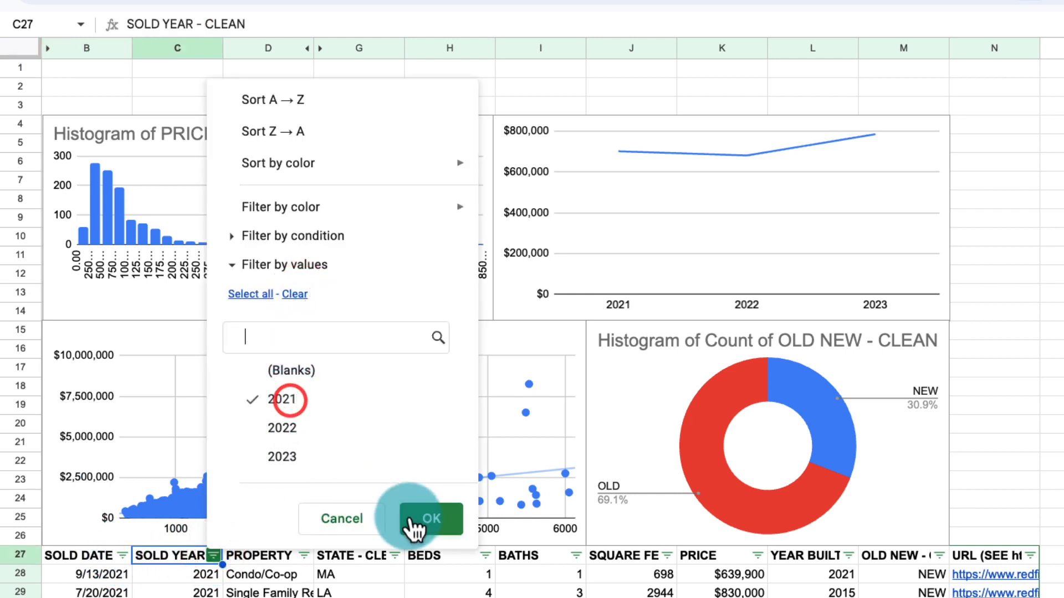
{"action": "left_click", "coordinate": [254, 428]}
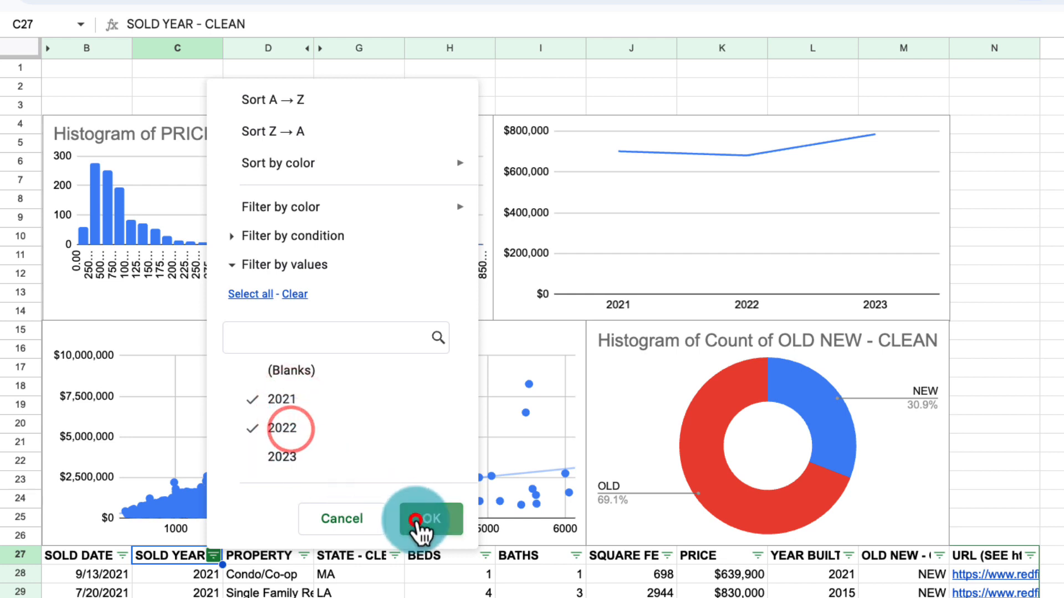
{"action": "left_click", "coordinate": [425, 519]}
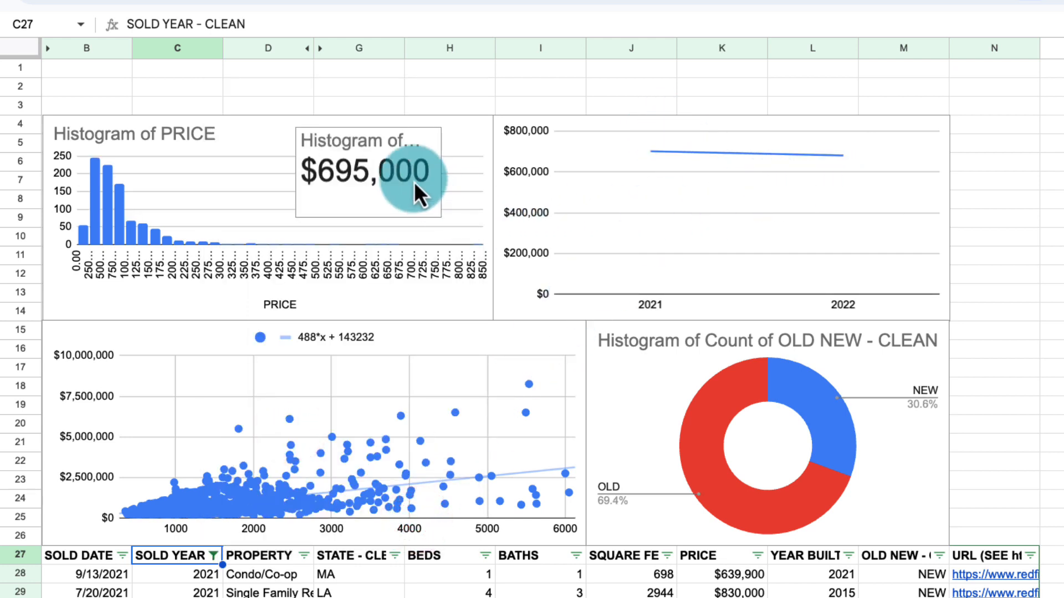
{"action": "left_click", "coordinate": [213, 555]}
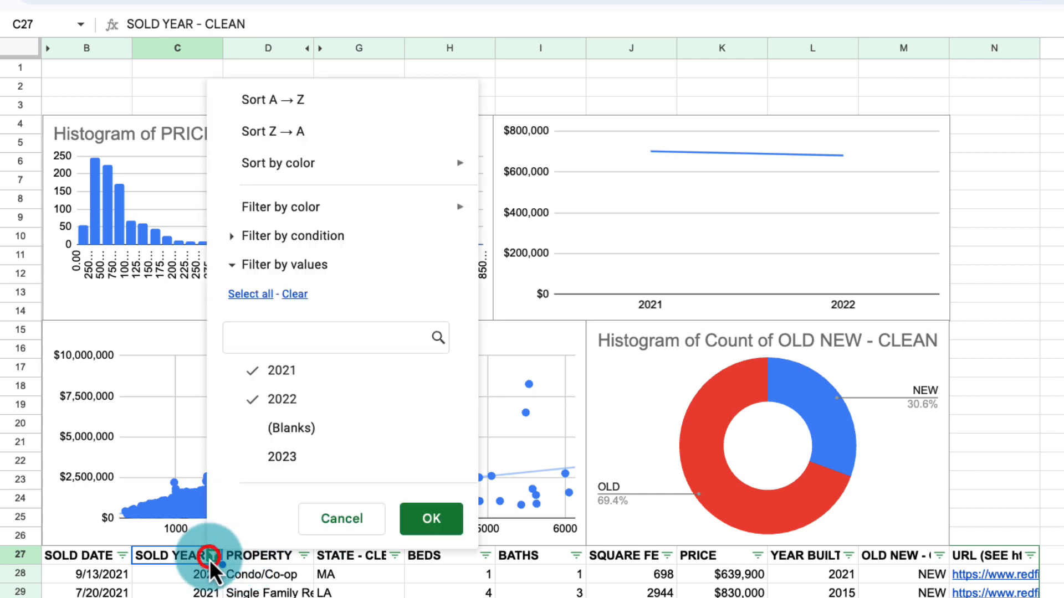
{"action": "left_click", "coordinate": [250, 293]}
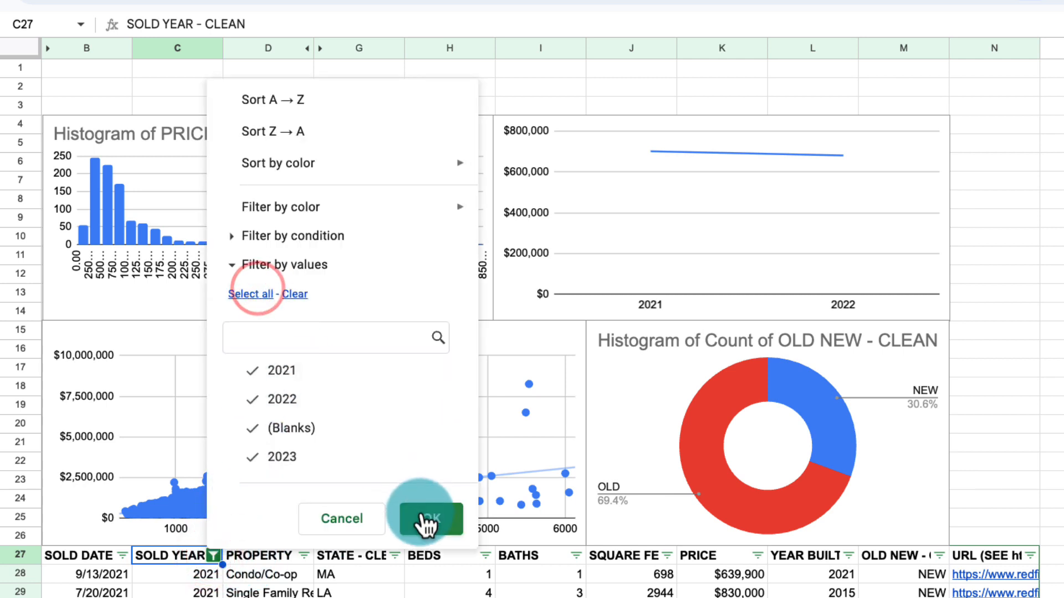
{"action": "left_click", "coordinate": [427, 518]}
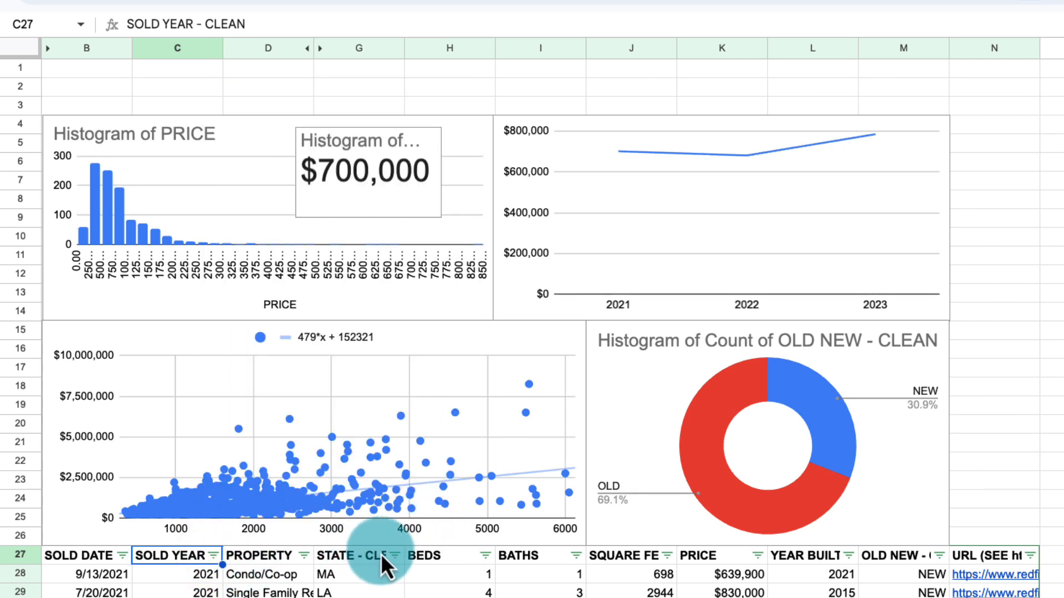
{"action": "left_click", "coordinate": [393, 556]}
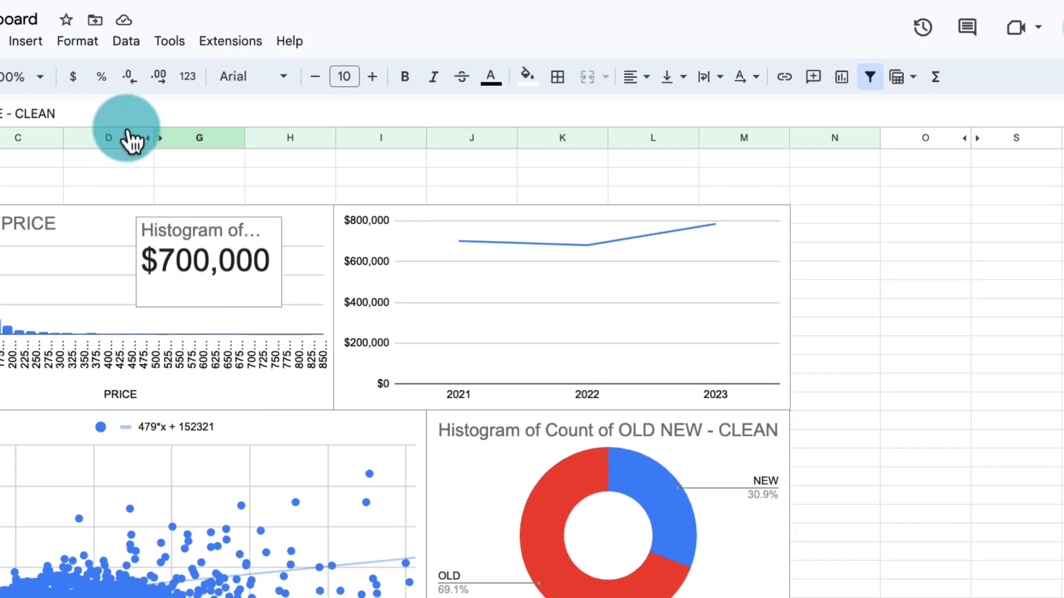
Step: Add a slicer to the dashboard filtering on the STATE - CLEAN column
{"action": "left_click", "coordinate": [126, 41]}
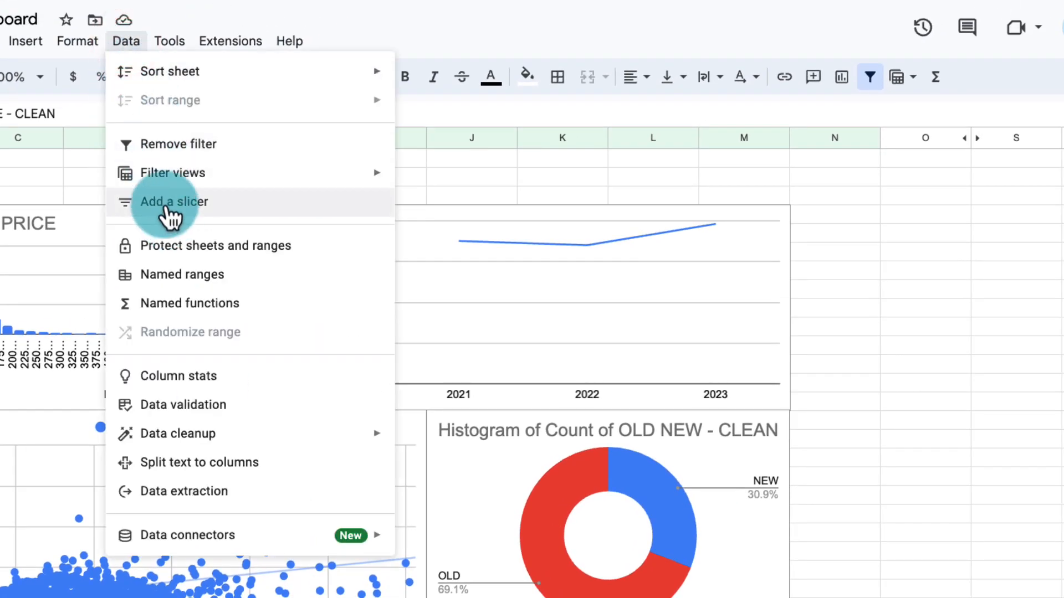
{"action": "left_click", "coordinate": [174, 201]}
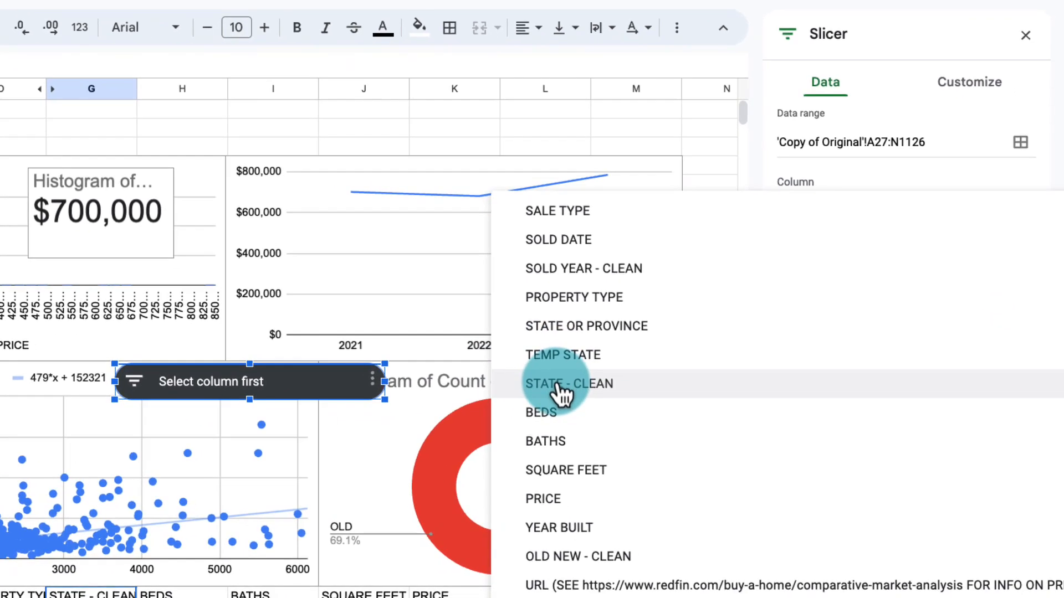
{"action": "left_click", "coordinate": [569, 383]}
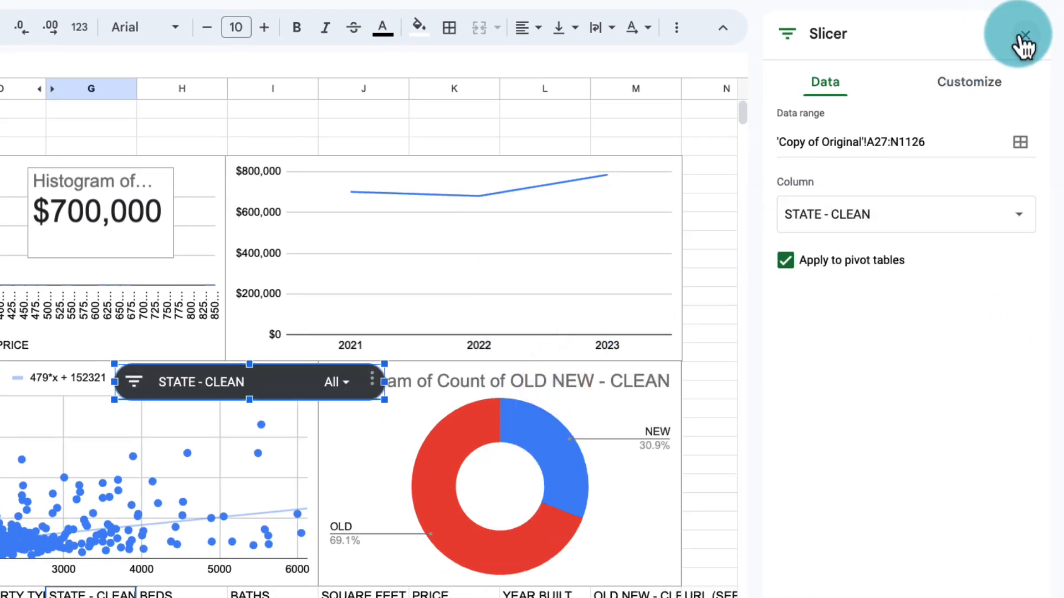
{"action": "left_click", "coordinate": [1025, 35]}
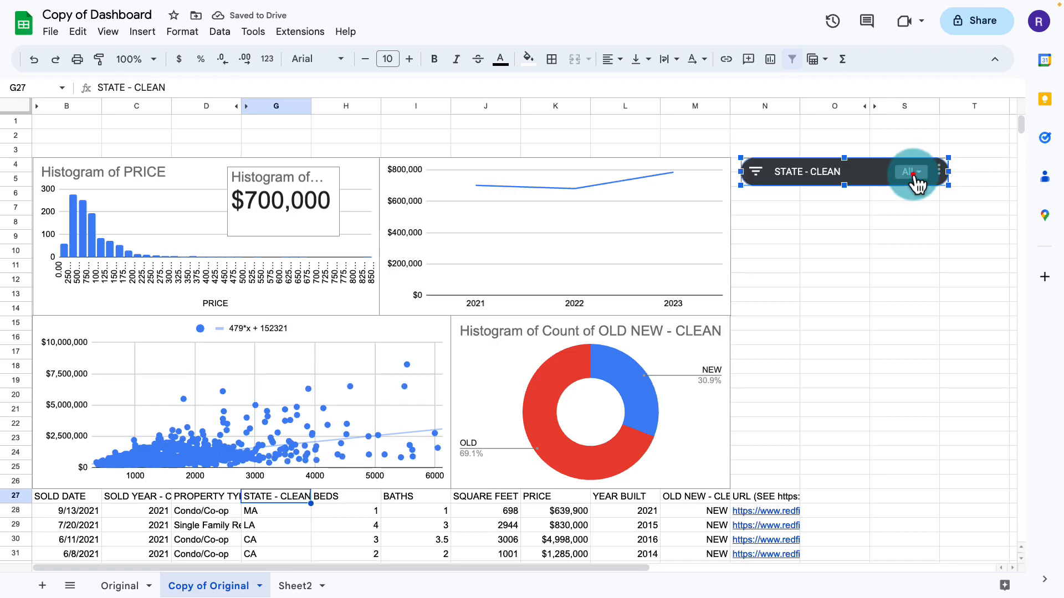
Step: Filter the slicer to CA only, narrowing every chart and raising the median to $1,450,000
{"action": "left_click", "coordinate": [911, 171]}
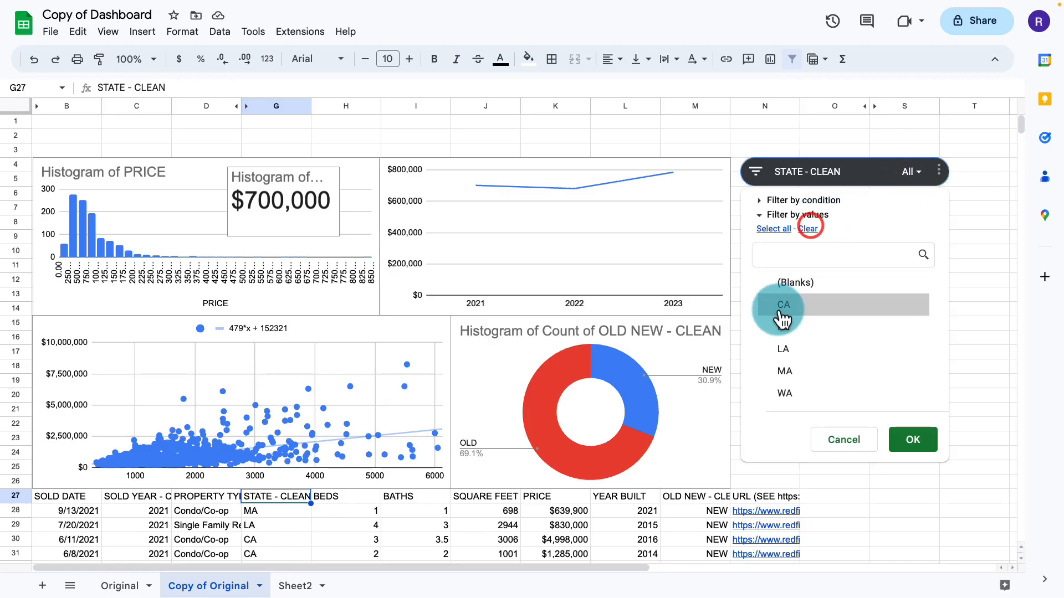
{"action": "left_click", "coordinate": [913, 438]}
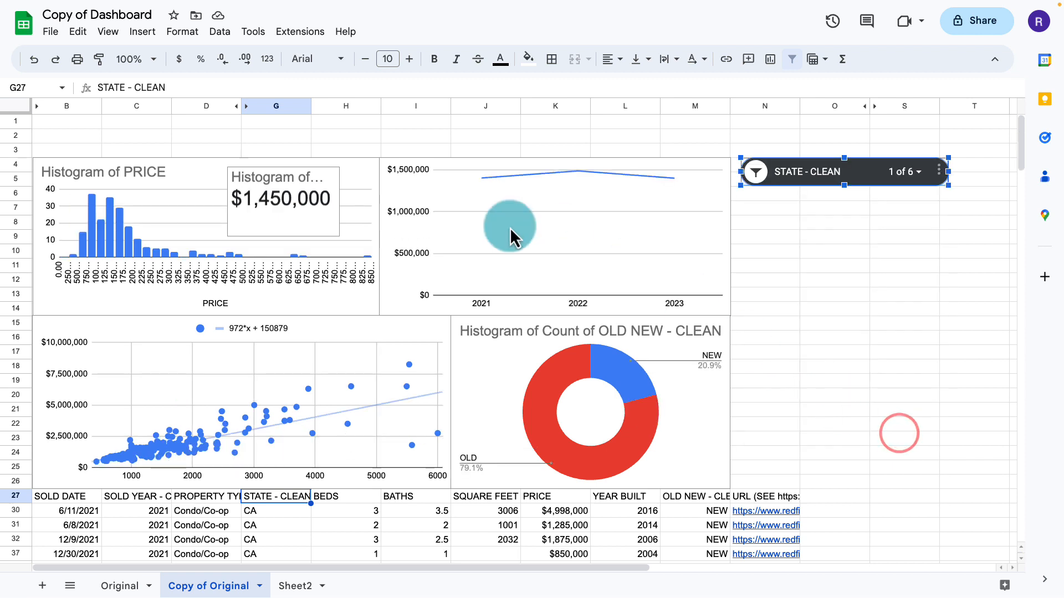
{"action": "left_click", "coordinate": [920, 172]}
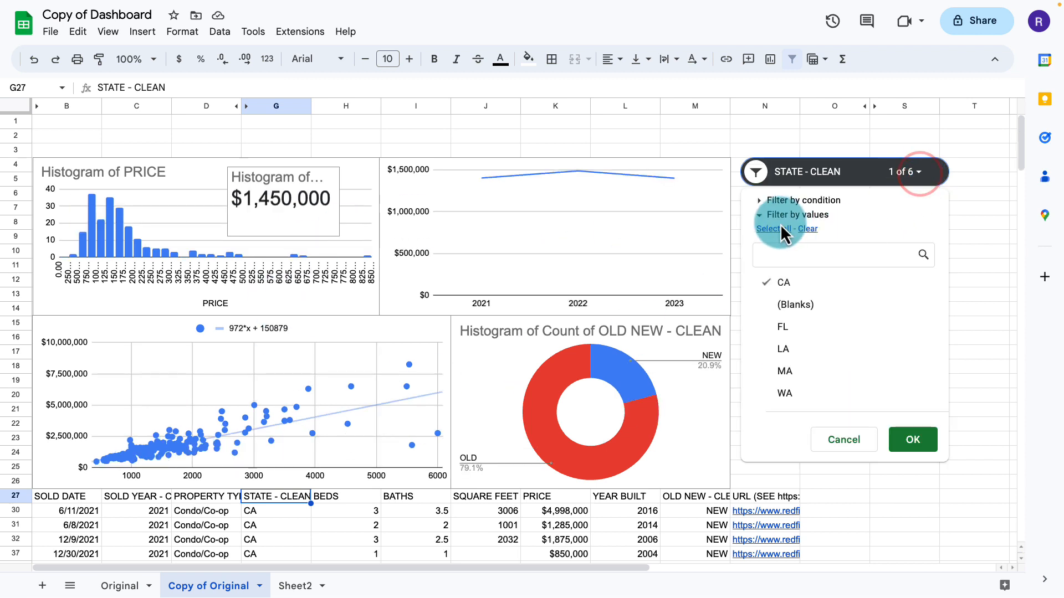